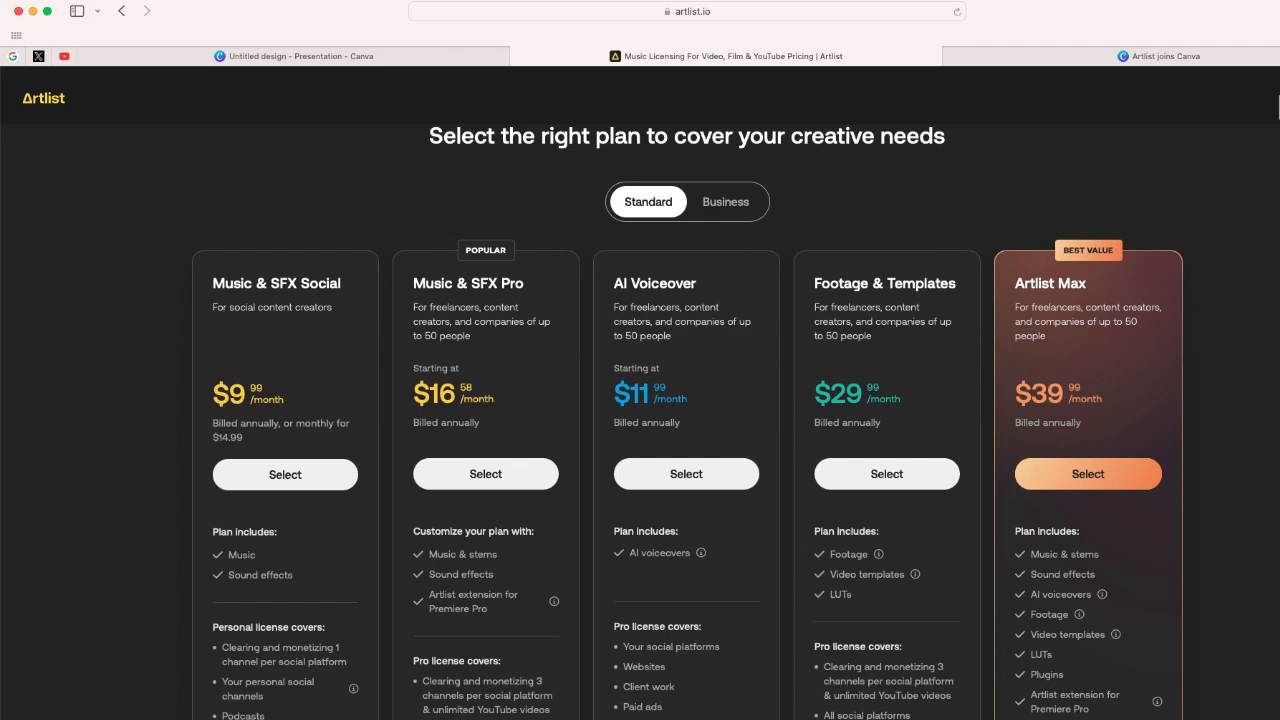
Switch to the 'Artlist joins Canva' browser tab and scroll the partnership page.
click(1164, 56)
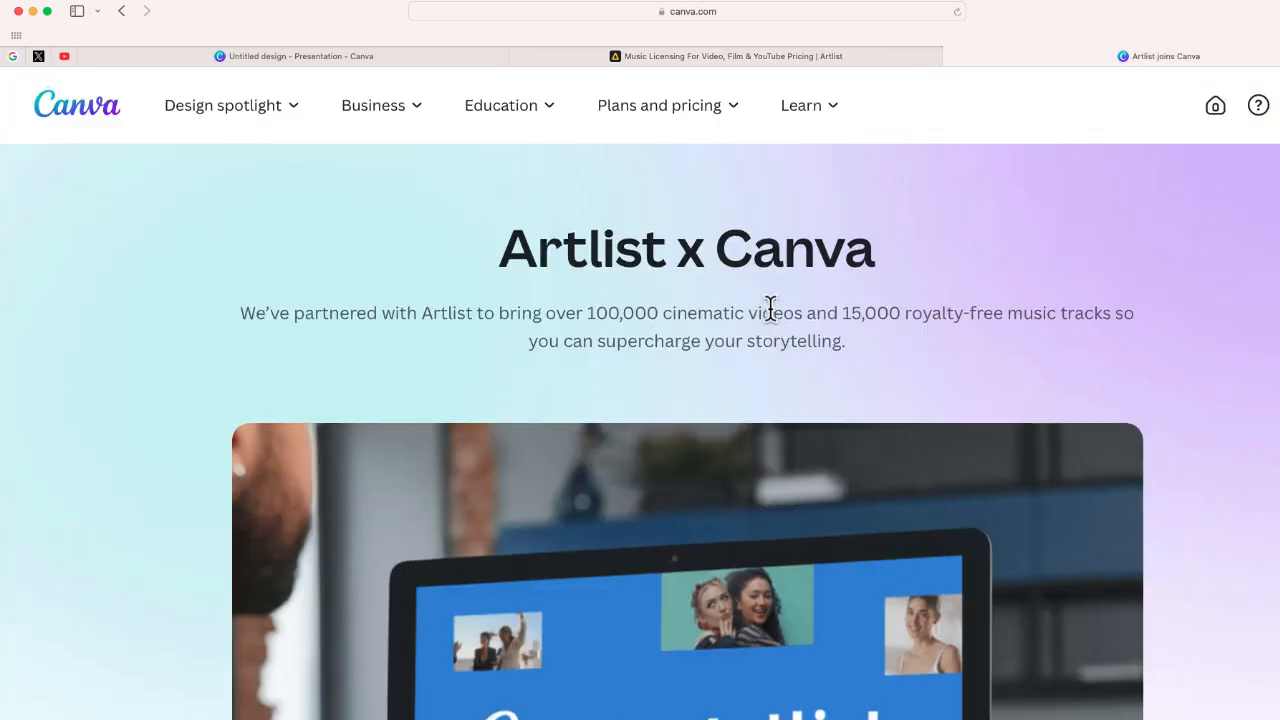
mouse_move(748, 328)
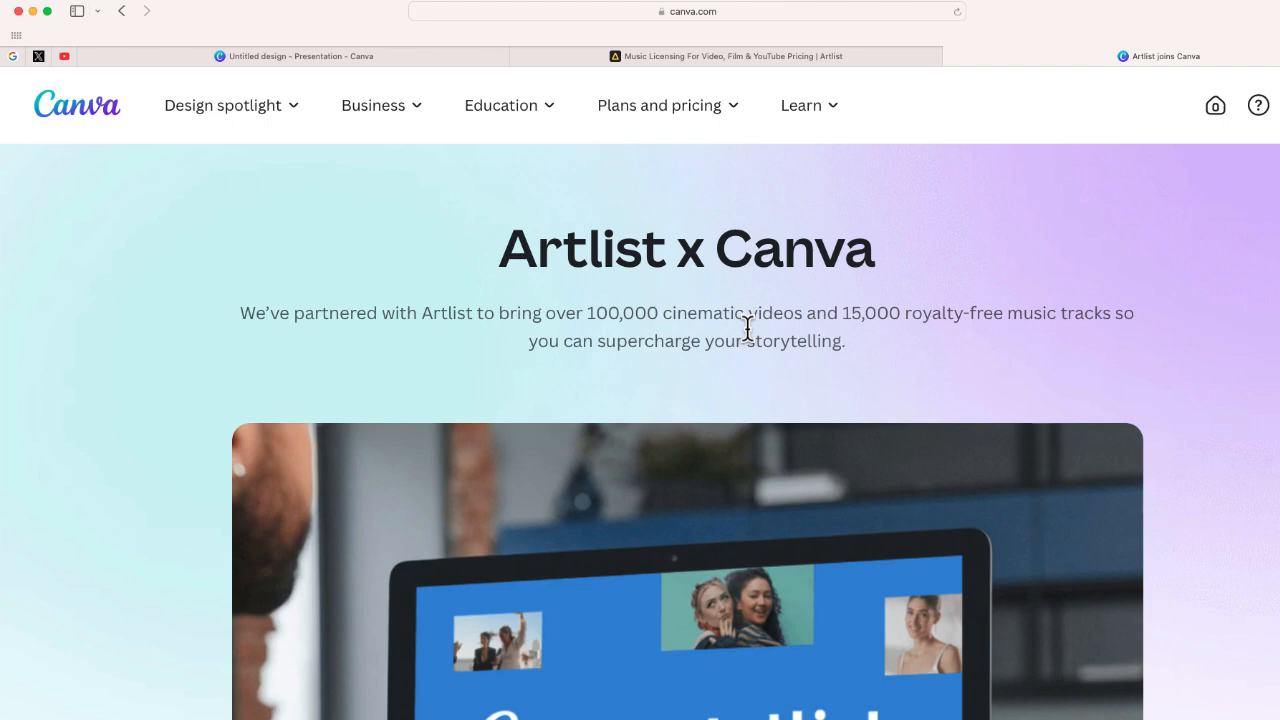
scroll(down, 3)
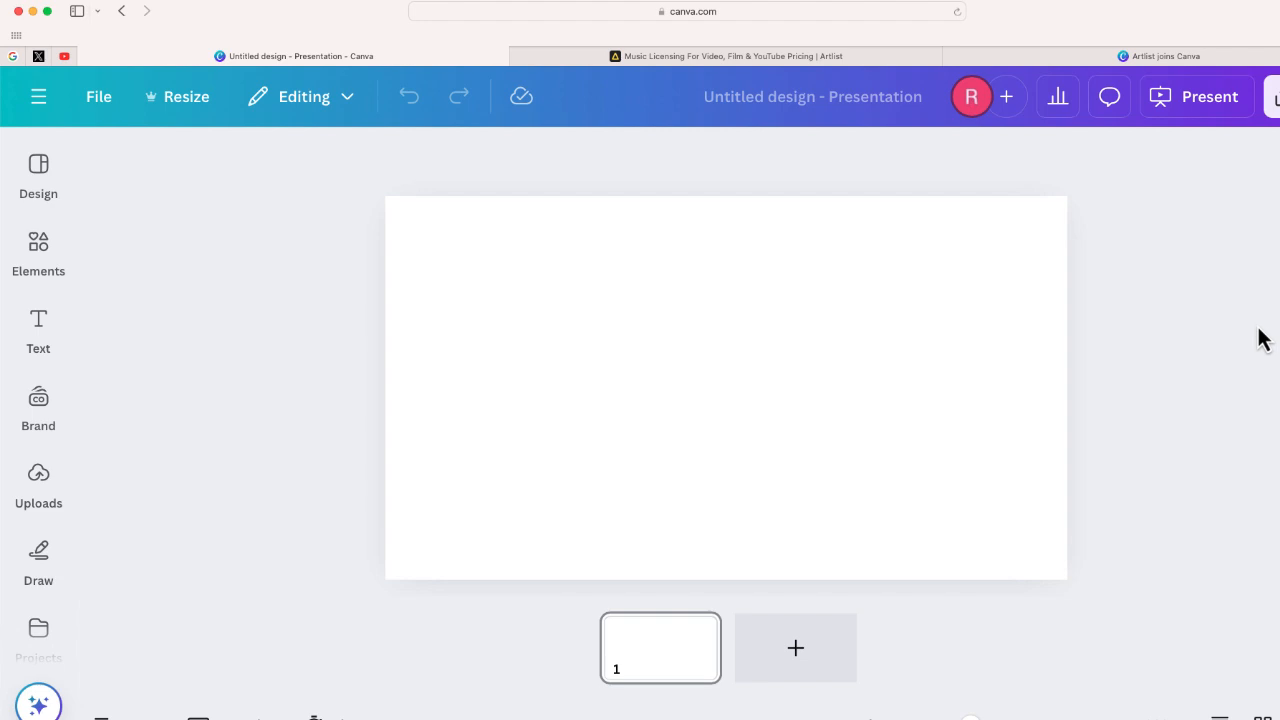
mouse_move(1112, 308)
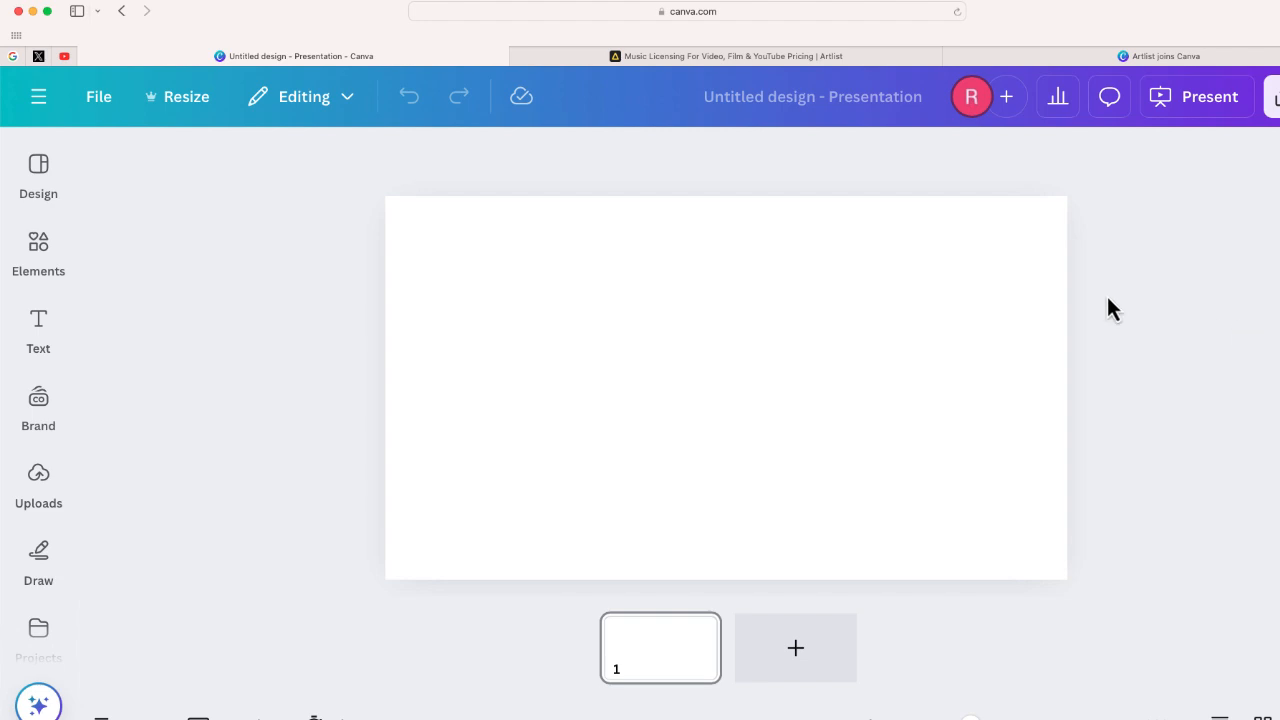
Show the Elements panel in the editor's left sidebar.
click(38, 248)
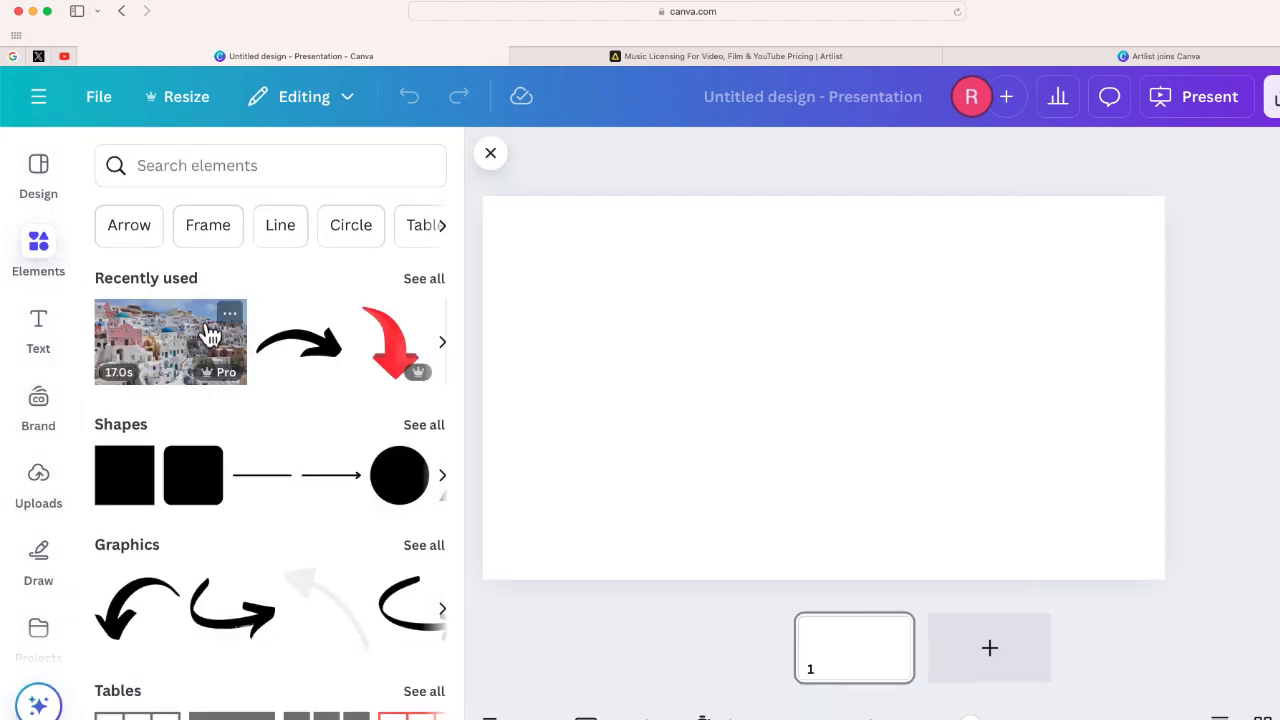
mouse_move(304, 438)
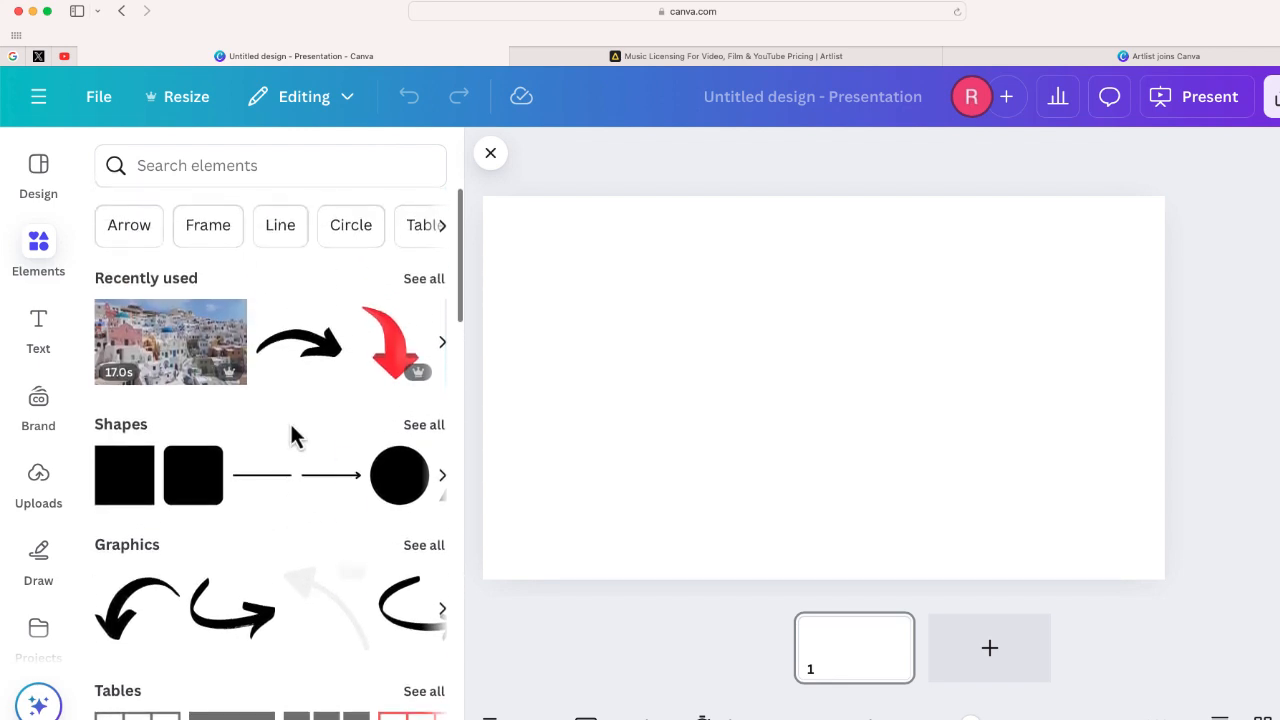
mouse_move(284, 404)
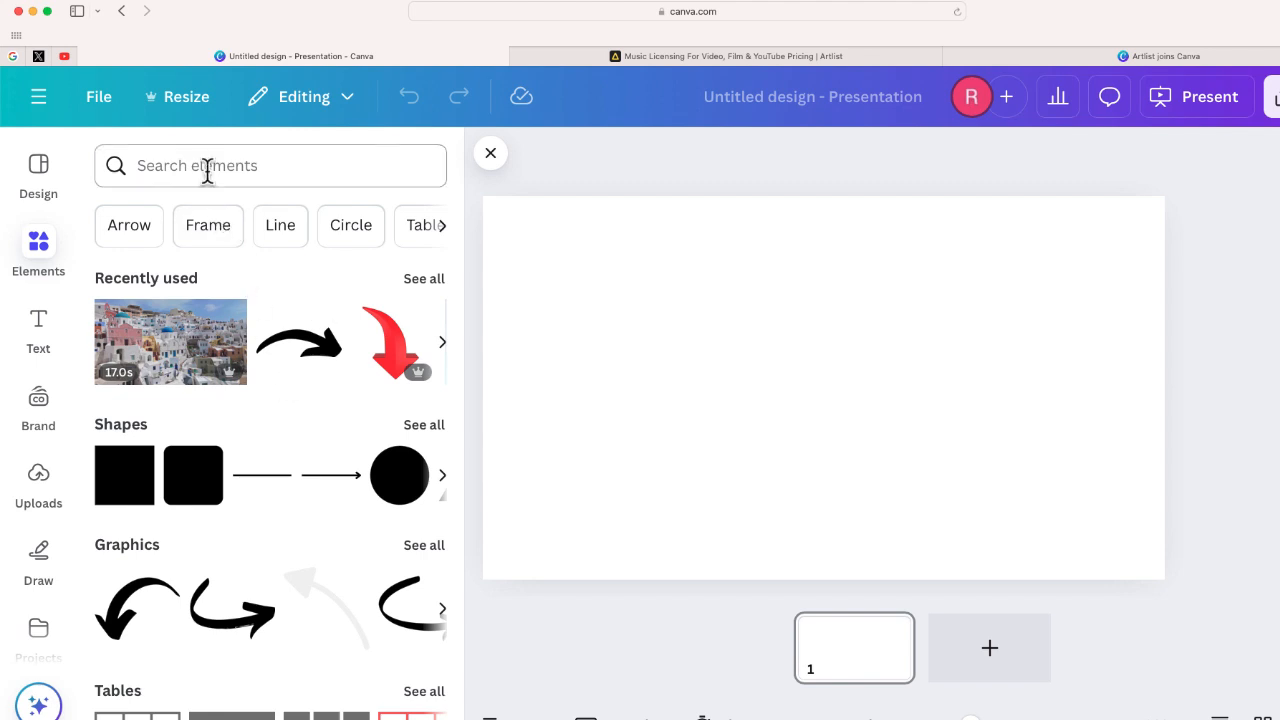
click(270, 166)
text(@artlist)
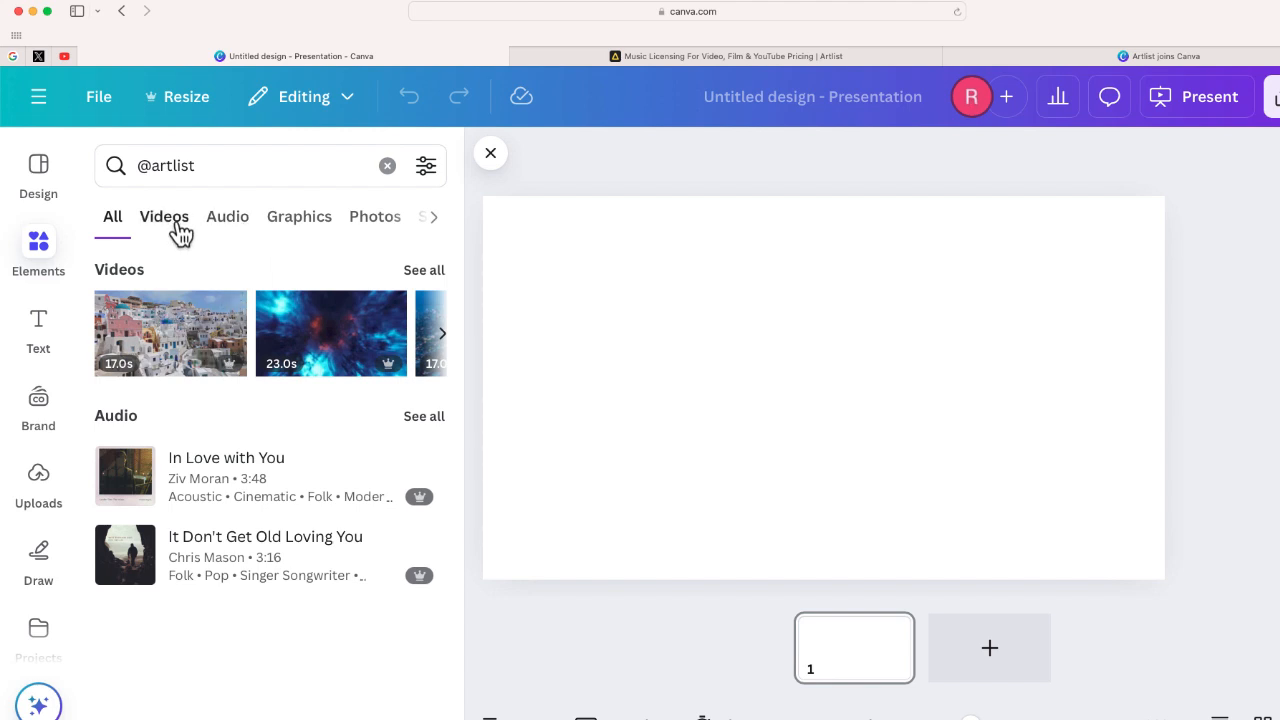
click(164, 216)
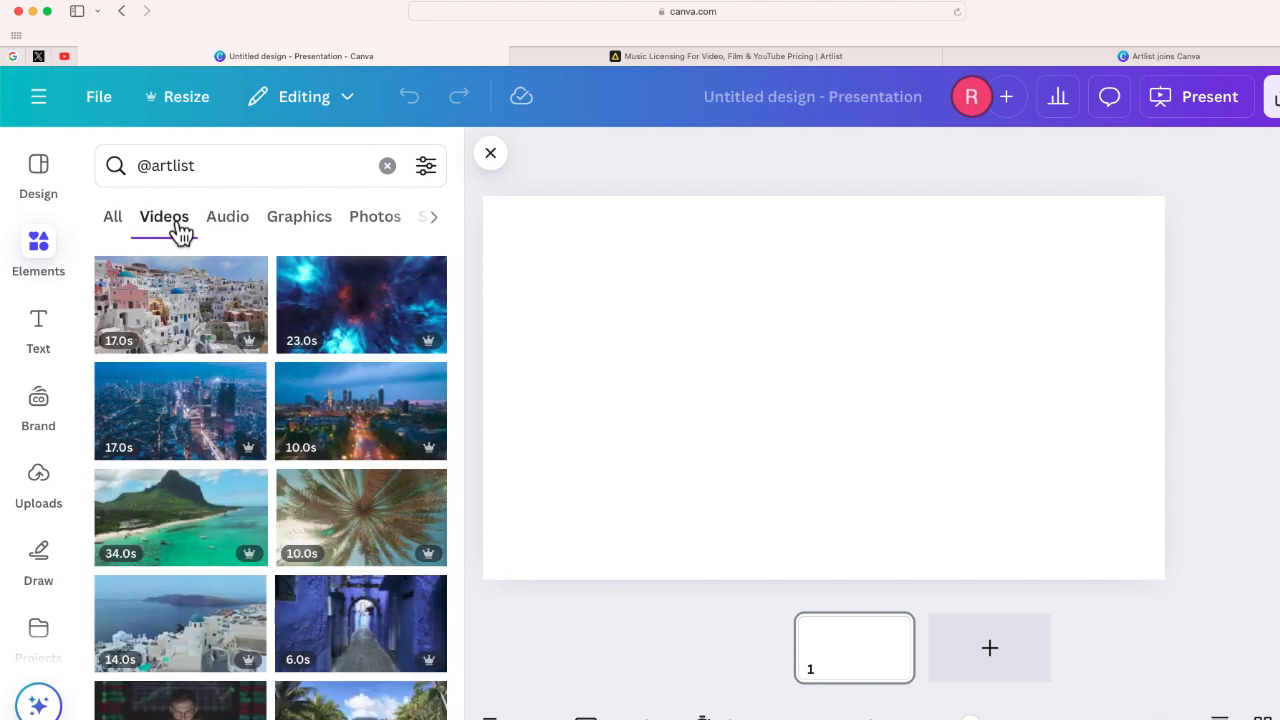
mouse_move(324, 336)
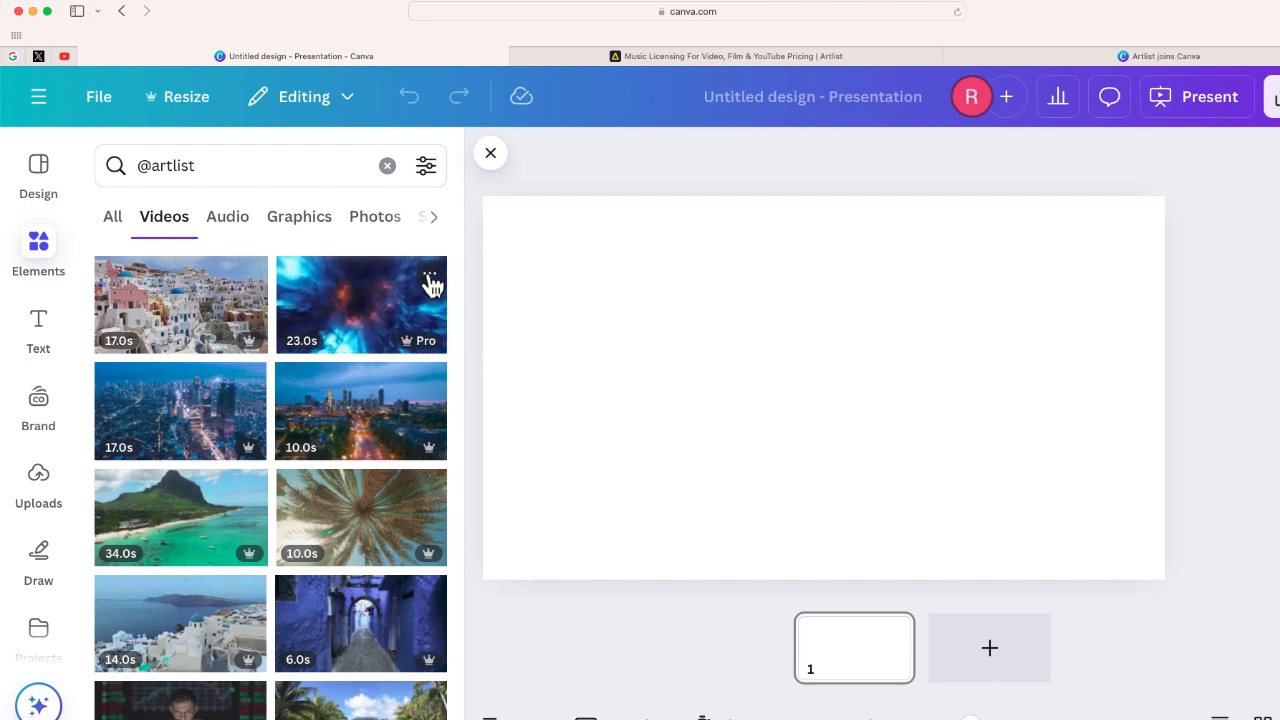
click(428, 272)
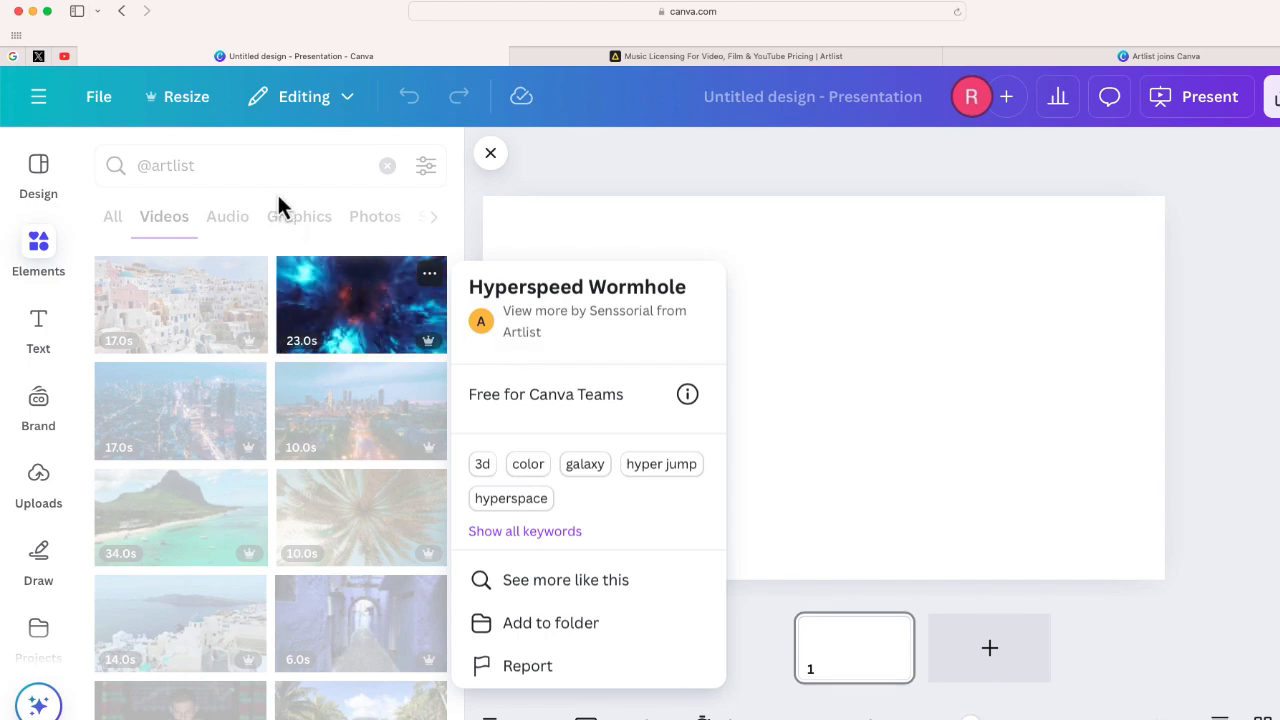
Check Artlist's Graphics and Audio results, then return to its Videos results.
click(270, 216)
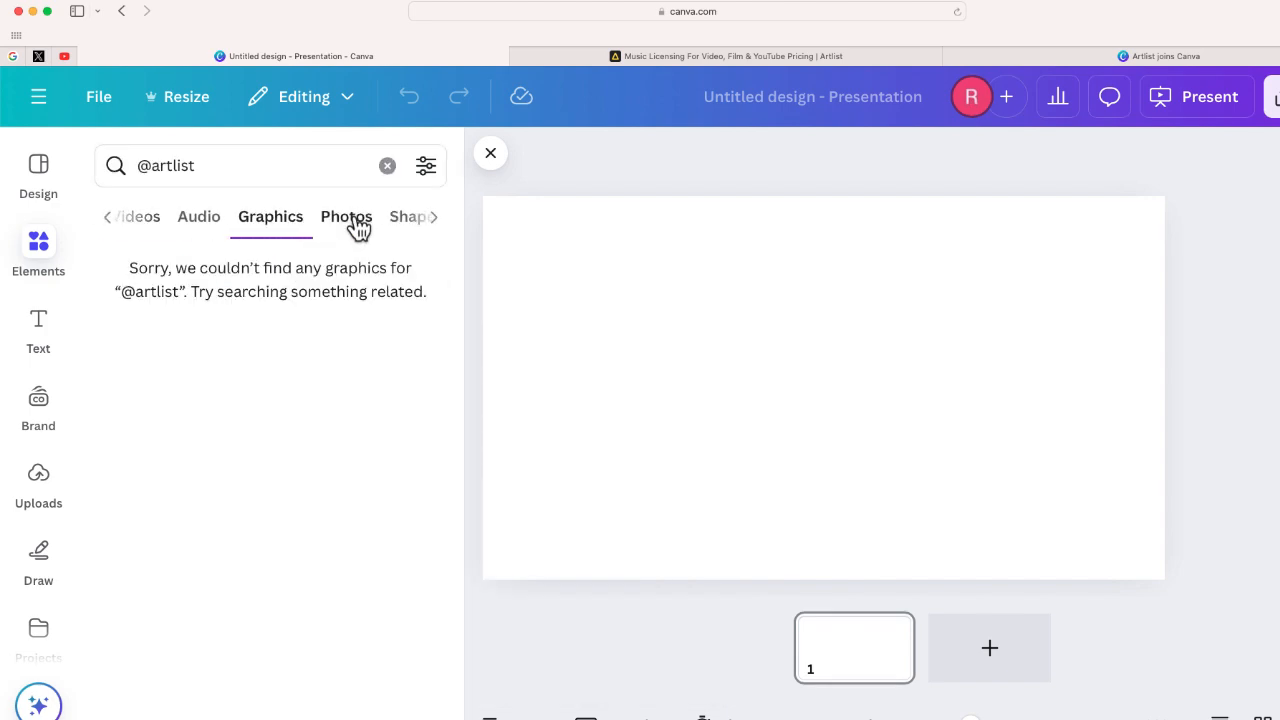
click(228, 216)
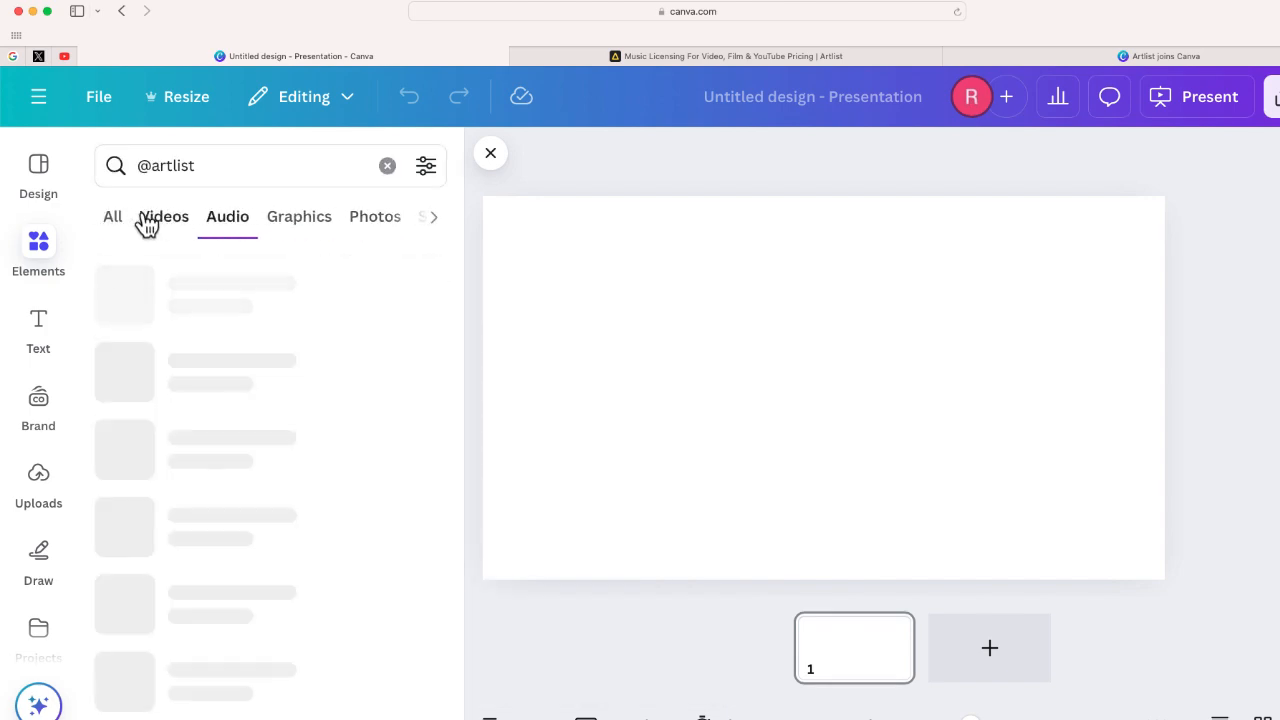
click(228, 216)
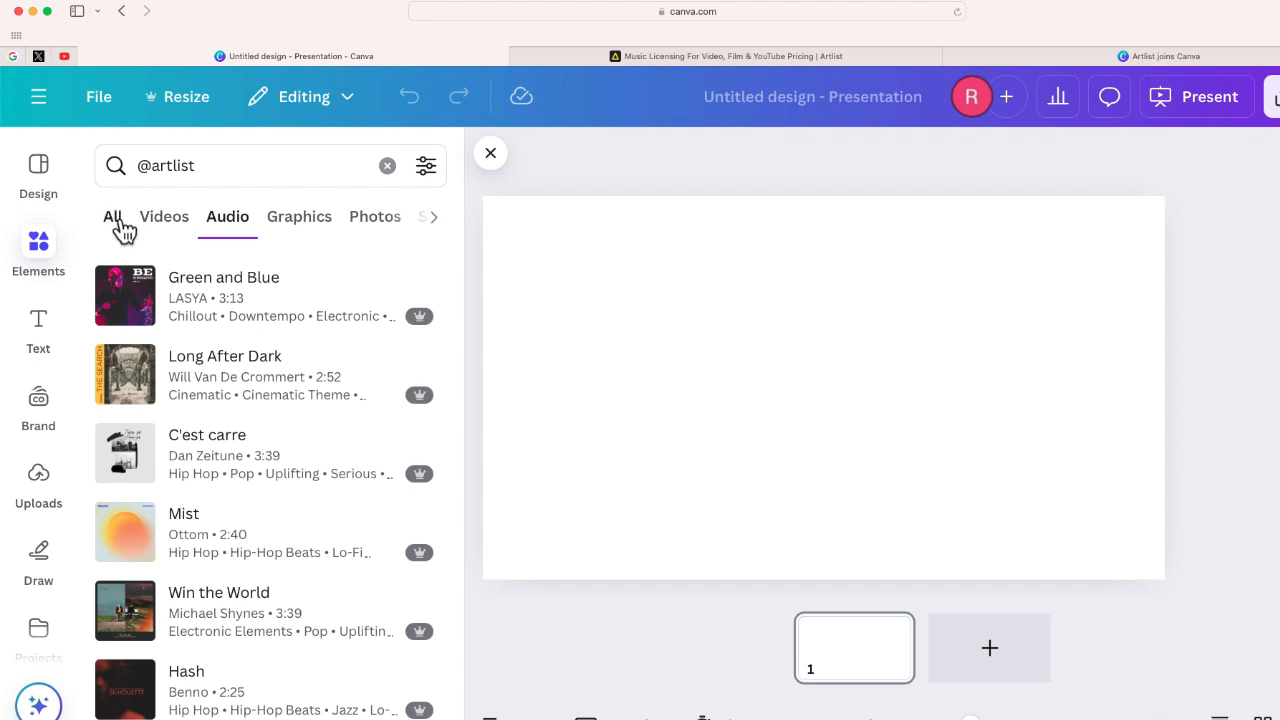
click(164, 216)
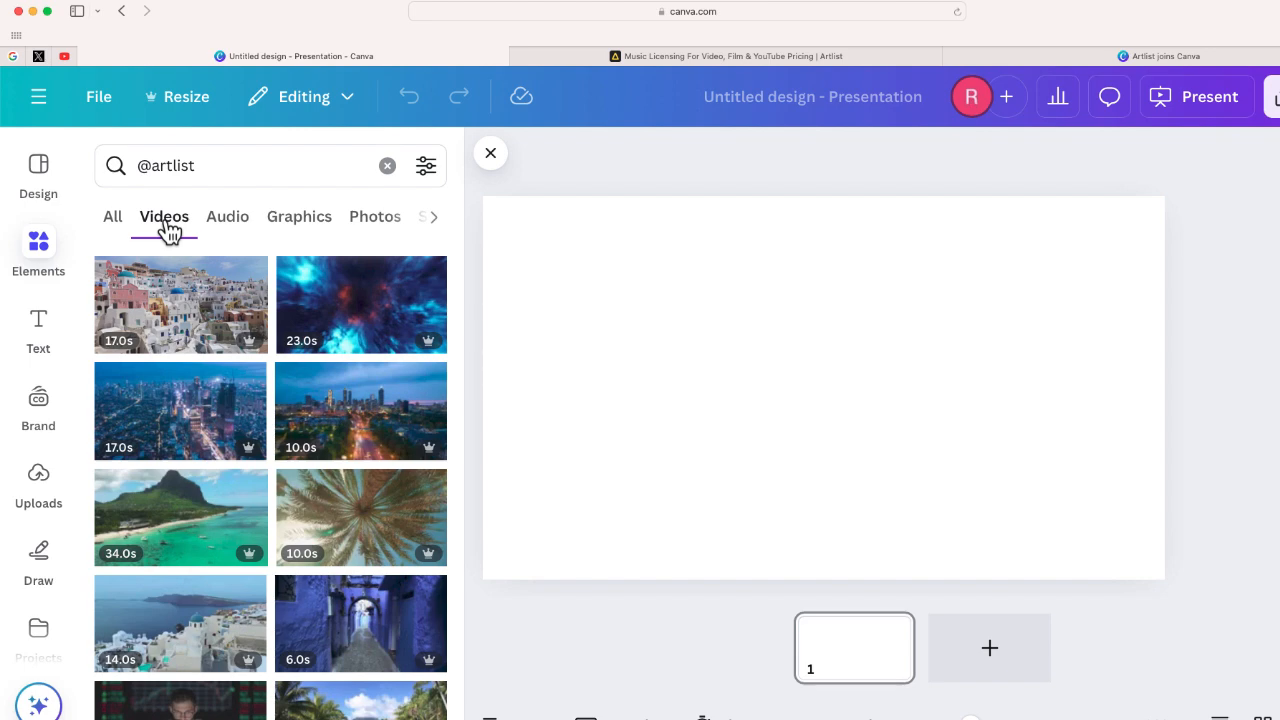
mouse_move(218, 332)
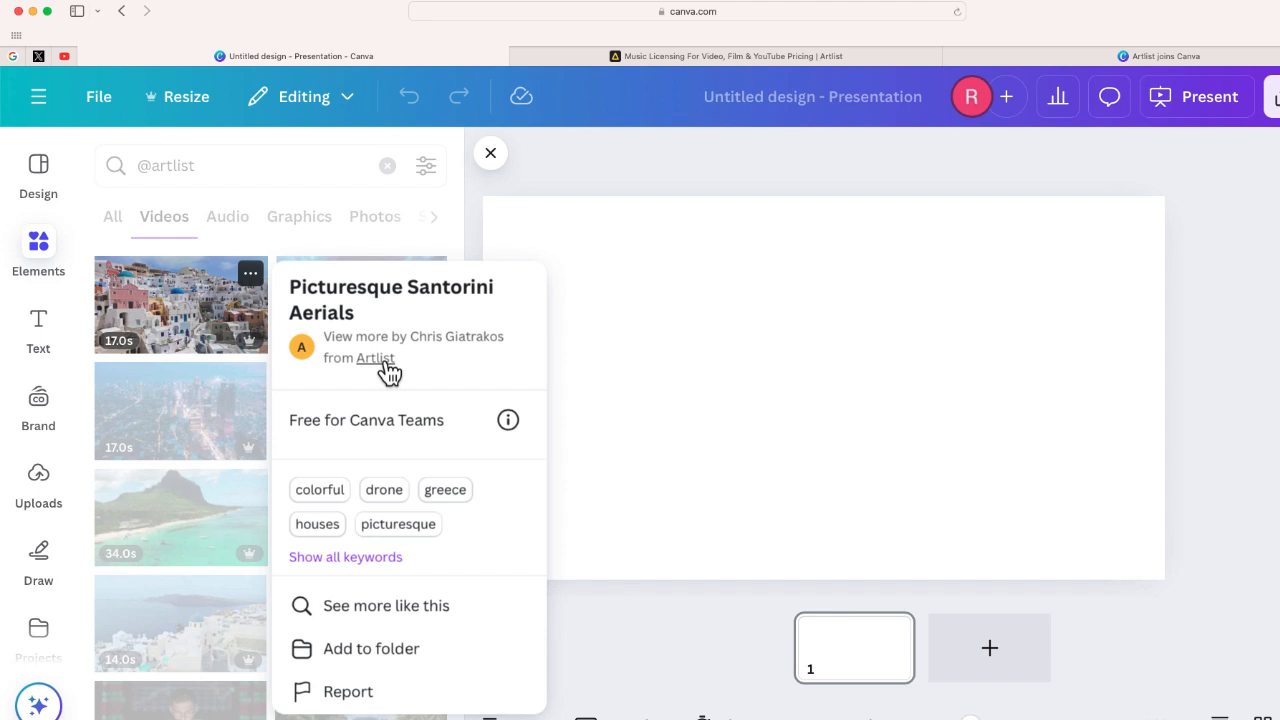
Browse all Artlist elements filtered by 'ipad' and scroll down the video clips.
click(376, 358)
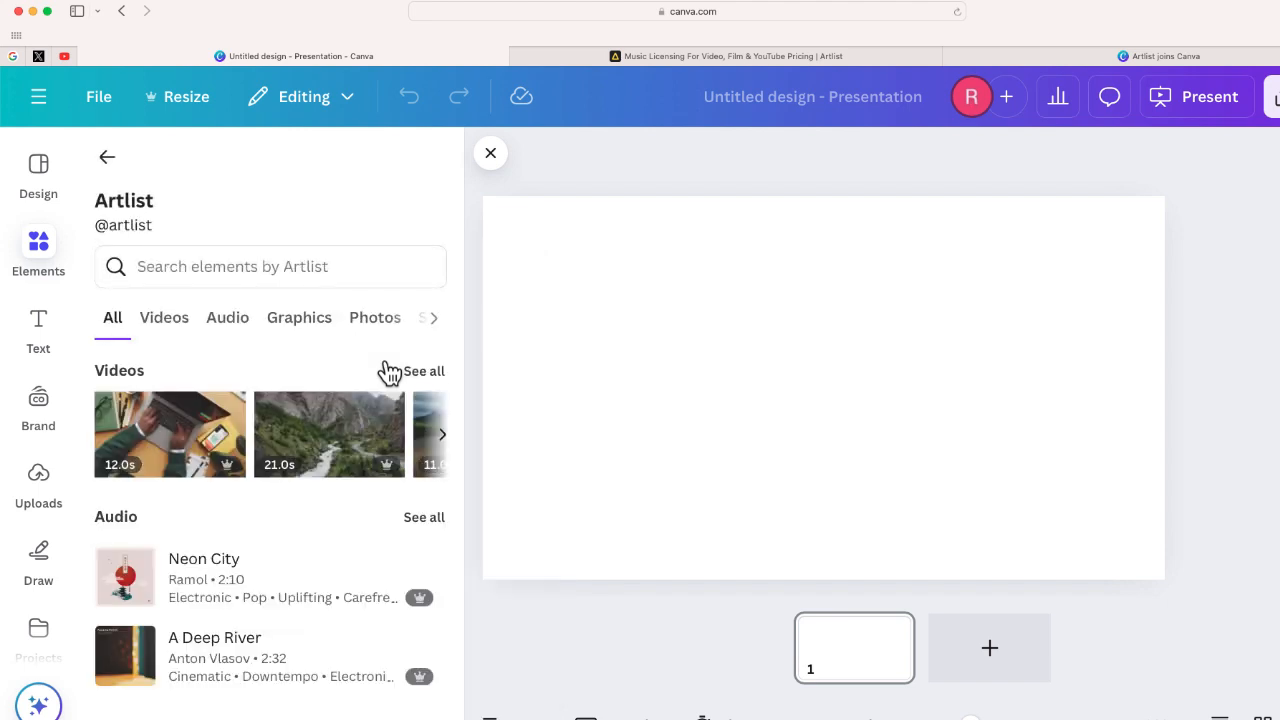
mouse_move(262, 302)
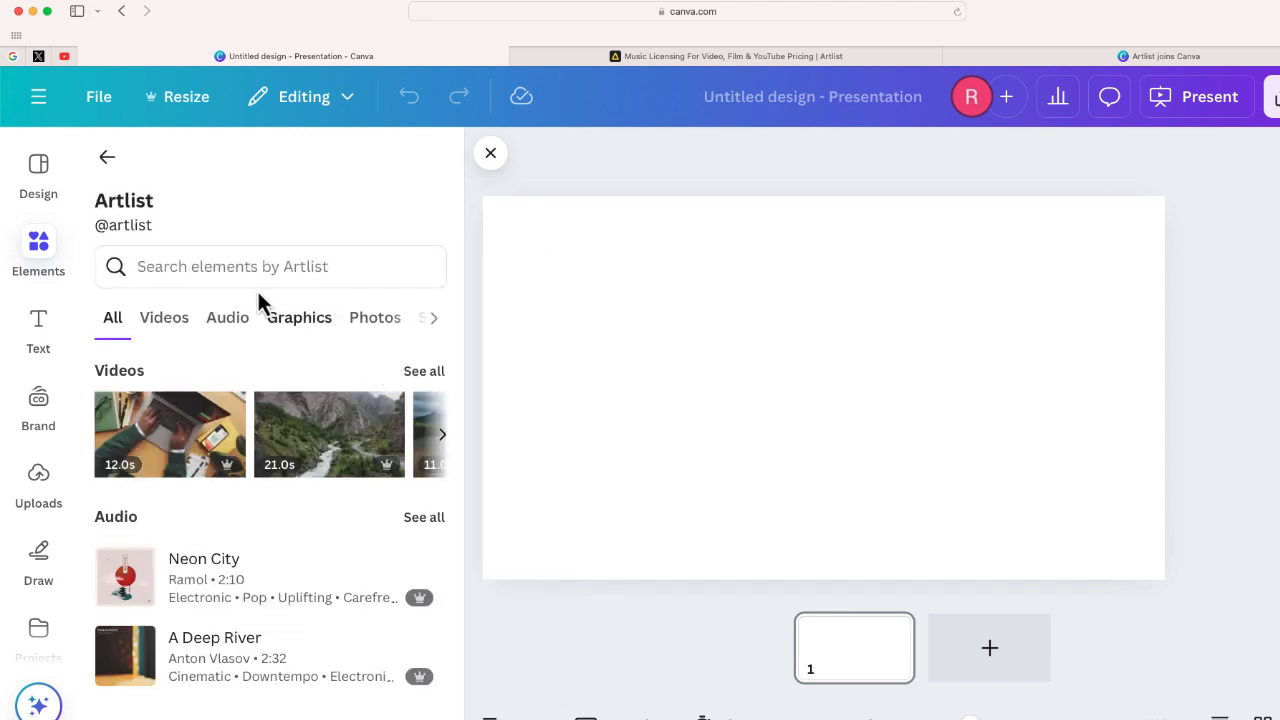
click(270, 266)
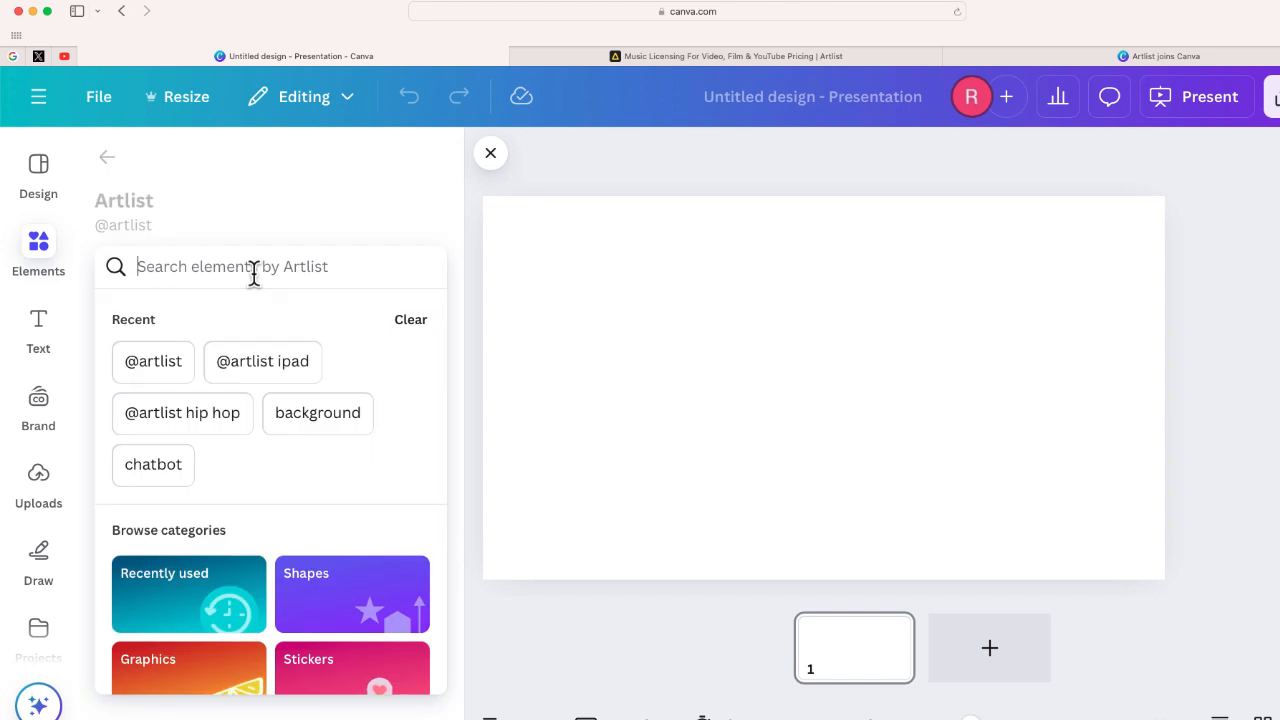
text(ipad)
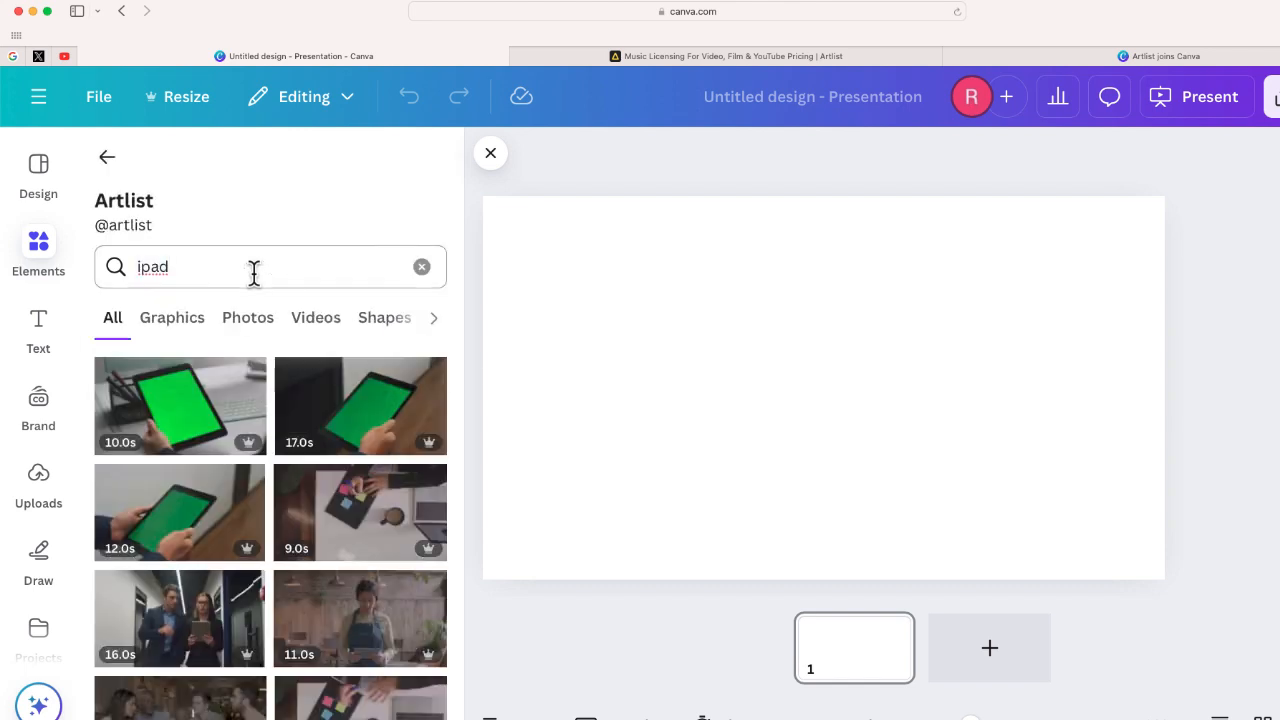
scroll(down, 3)
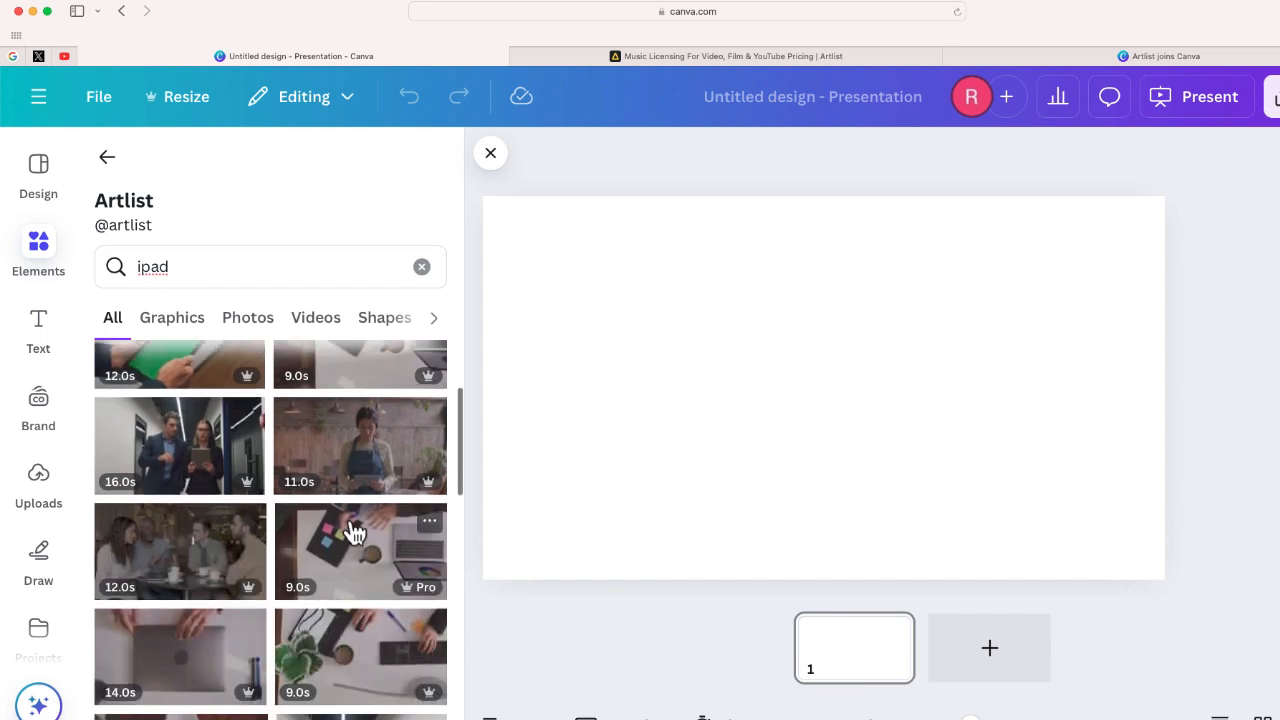
scroll(down, 3)
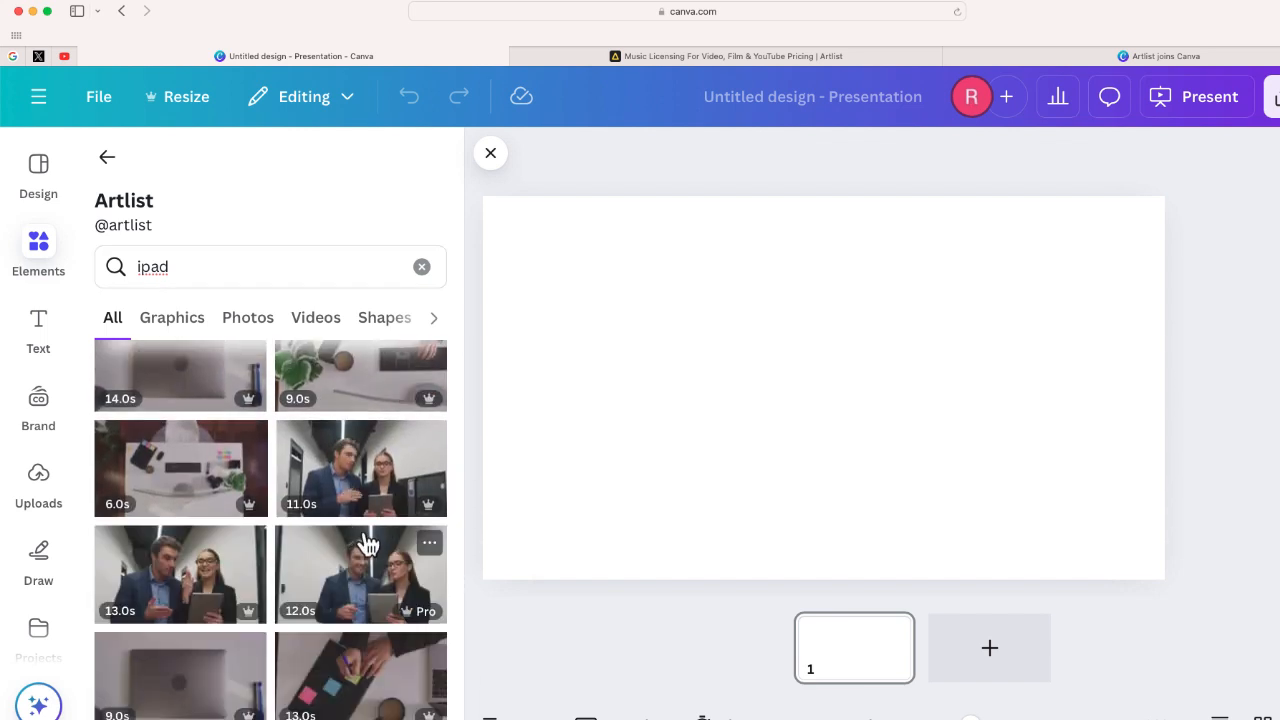
scroll(down, 3)
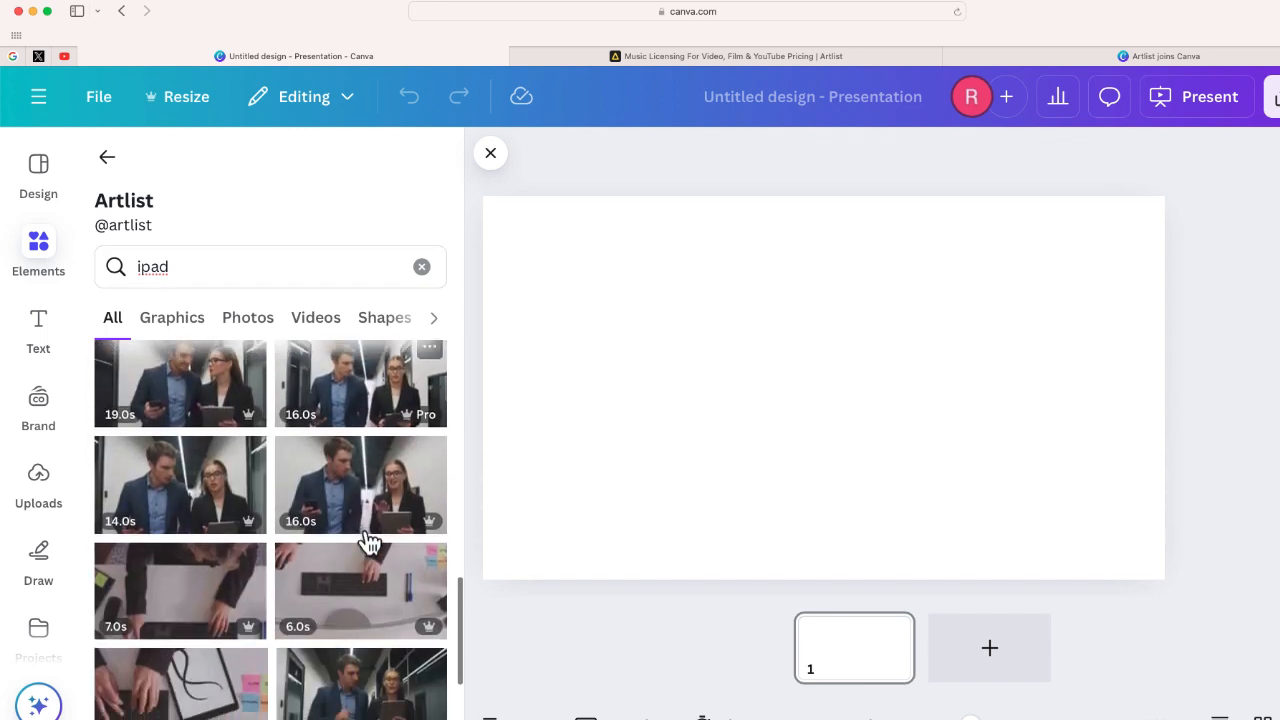
scroll(down, 3)
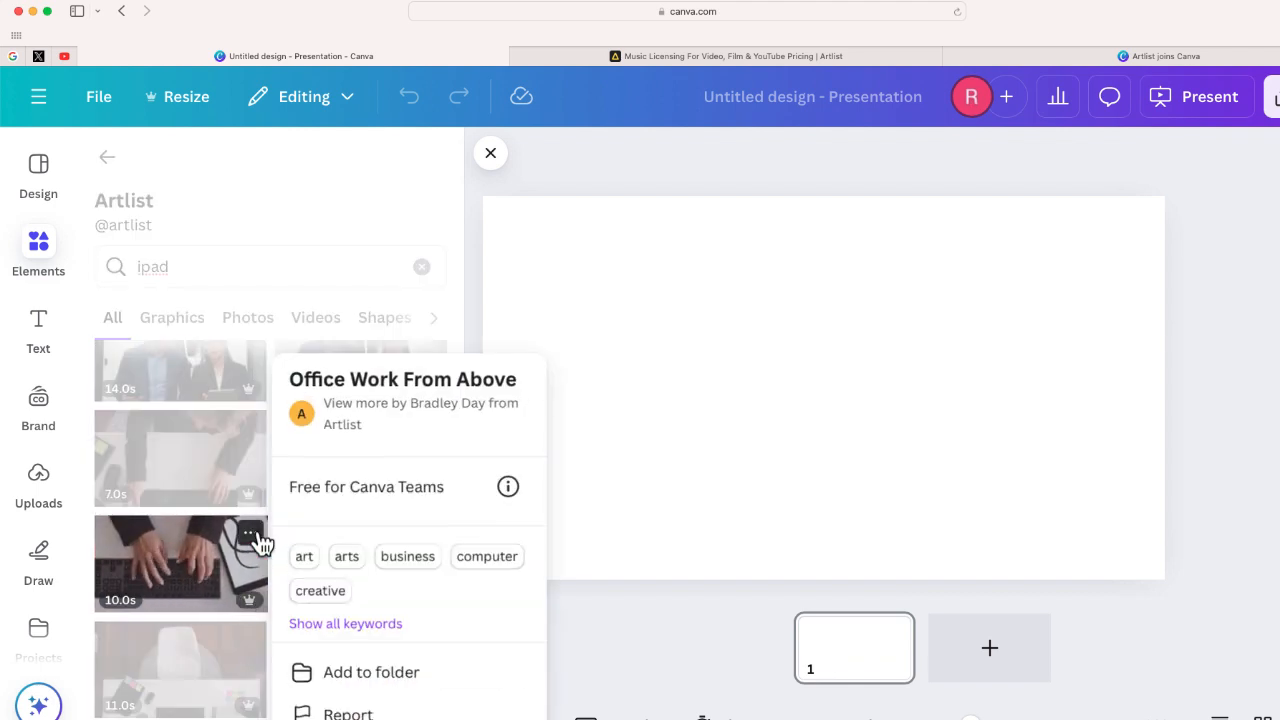
mouse_move(342, 424)
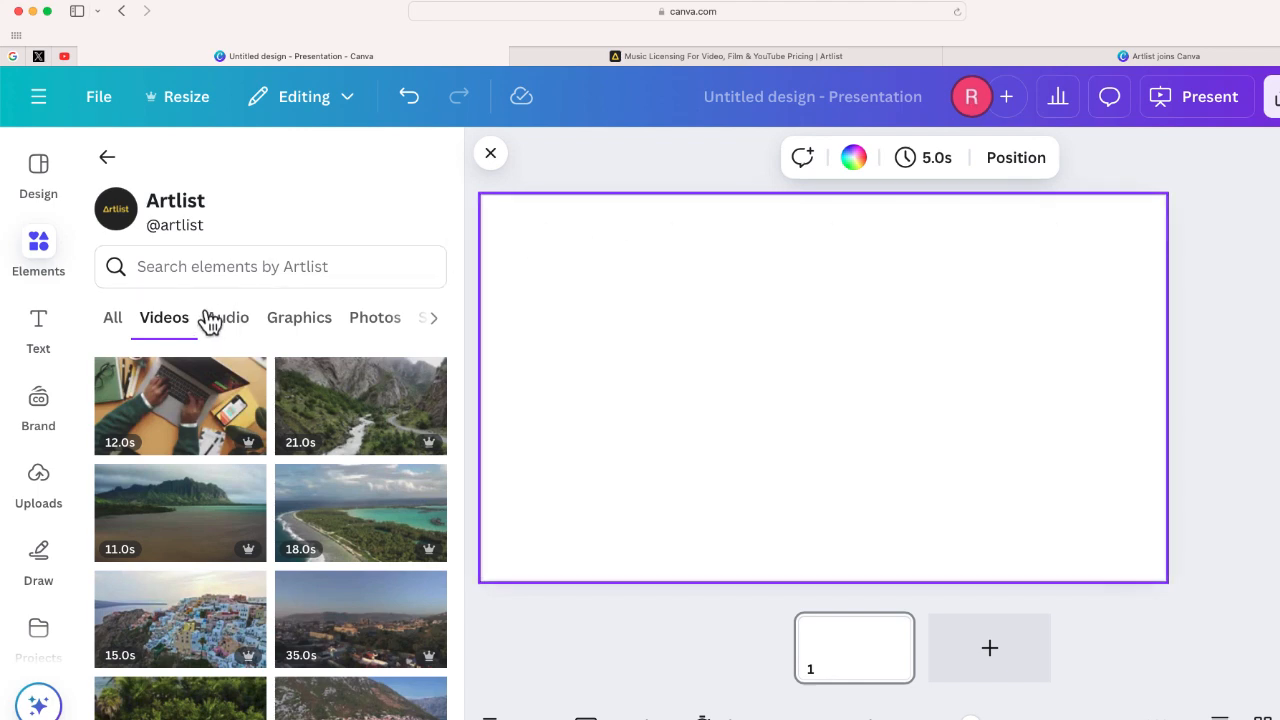
Search Artlist's Audio for 'hip hop' and scroll through the tracks.
click(228, 316)
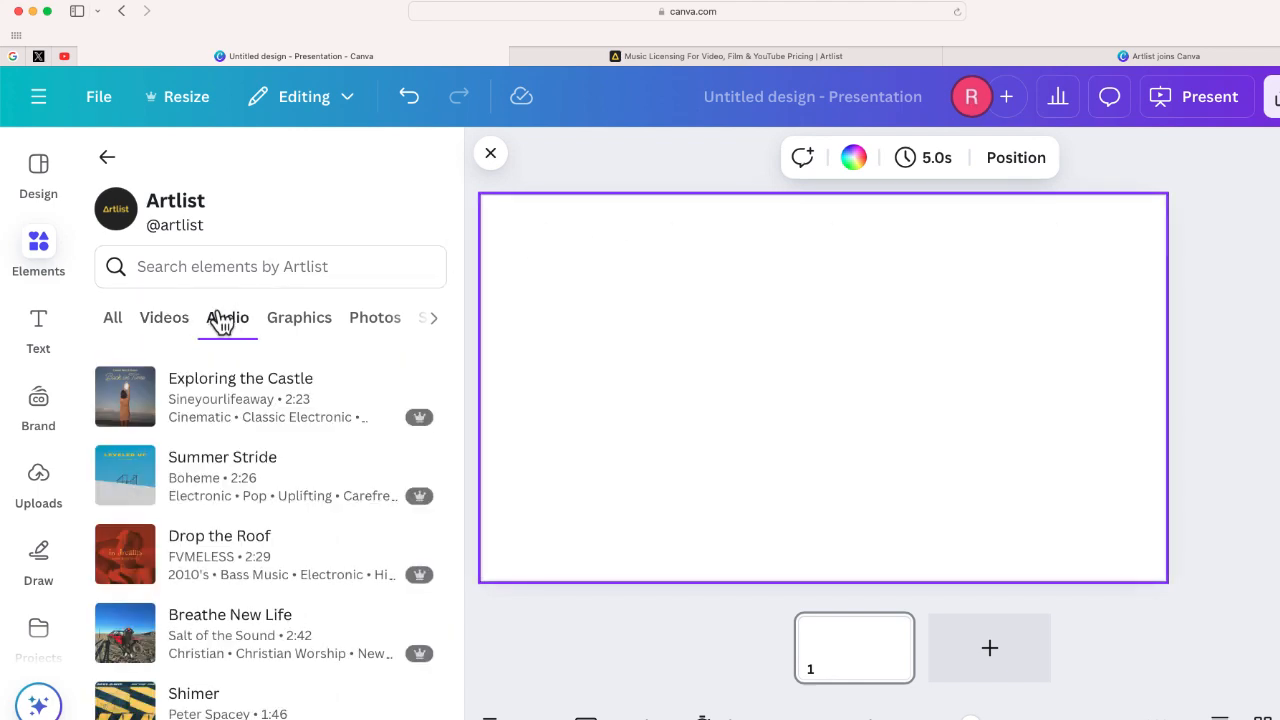
click(270, 266)
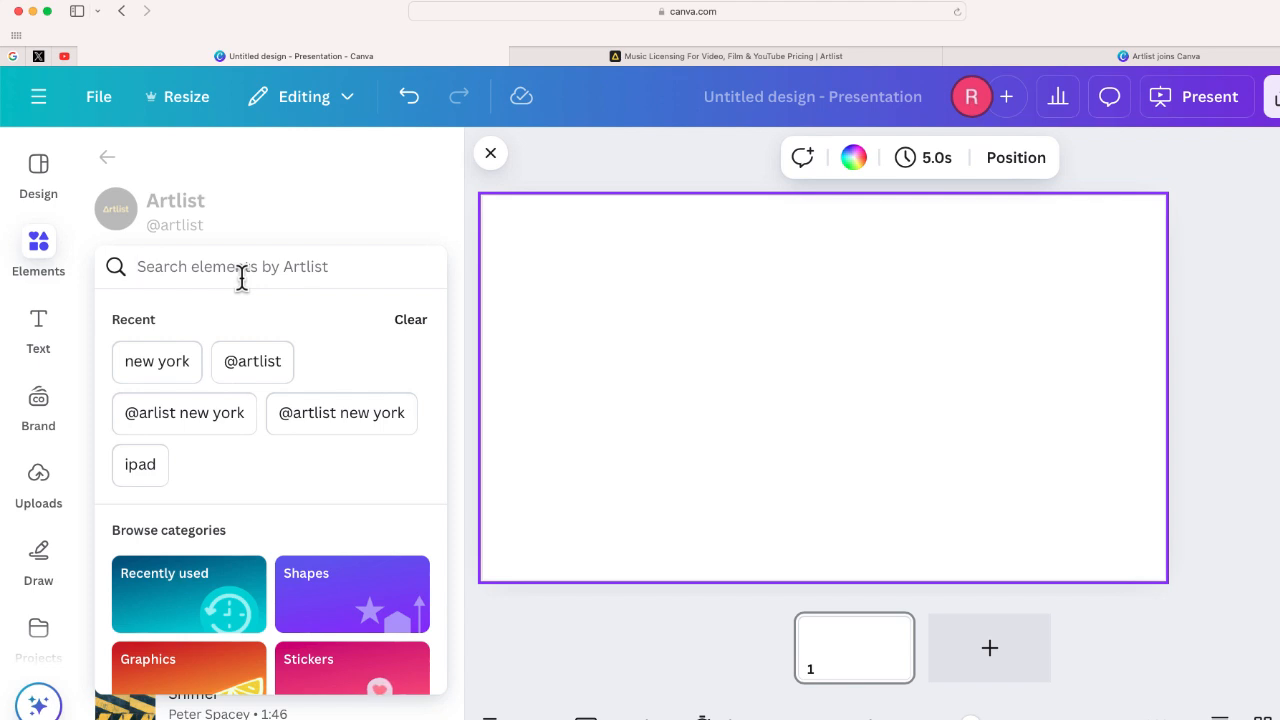
text(hip hop)
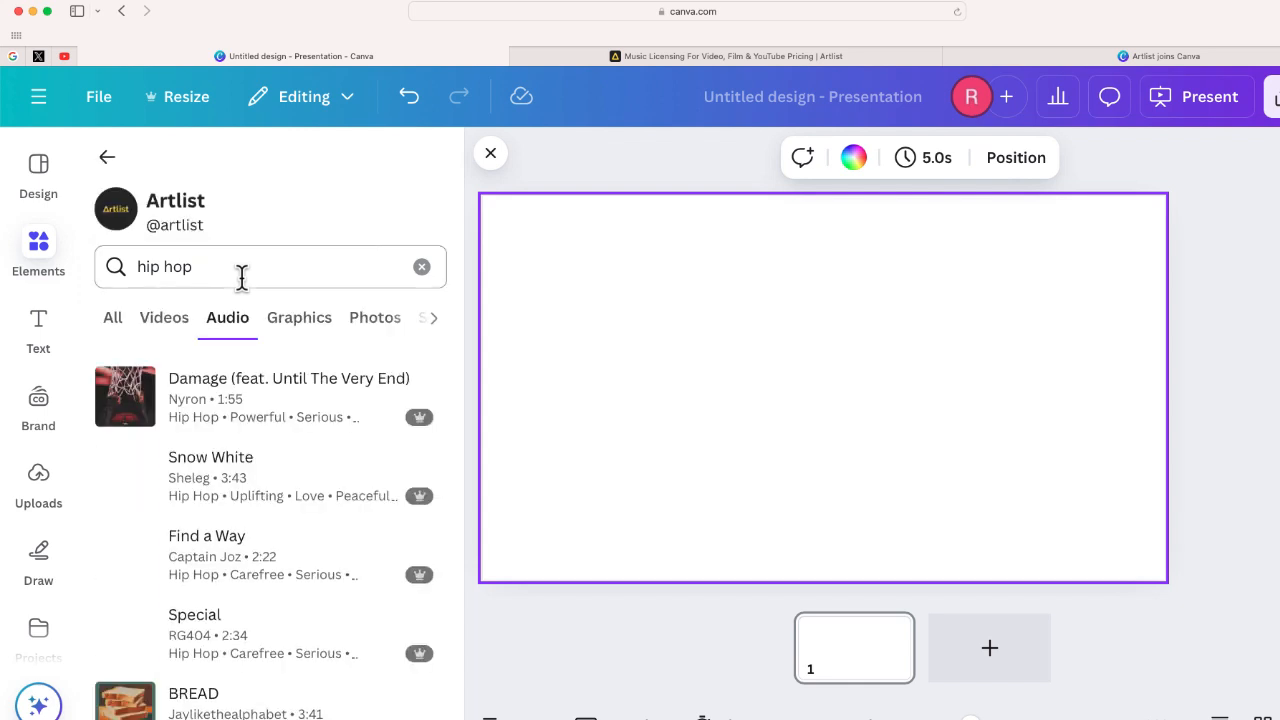
scroll(down, 3)
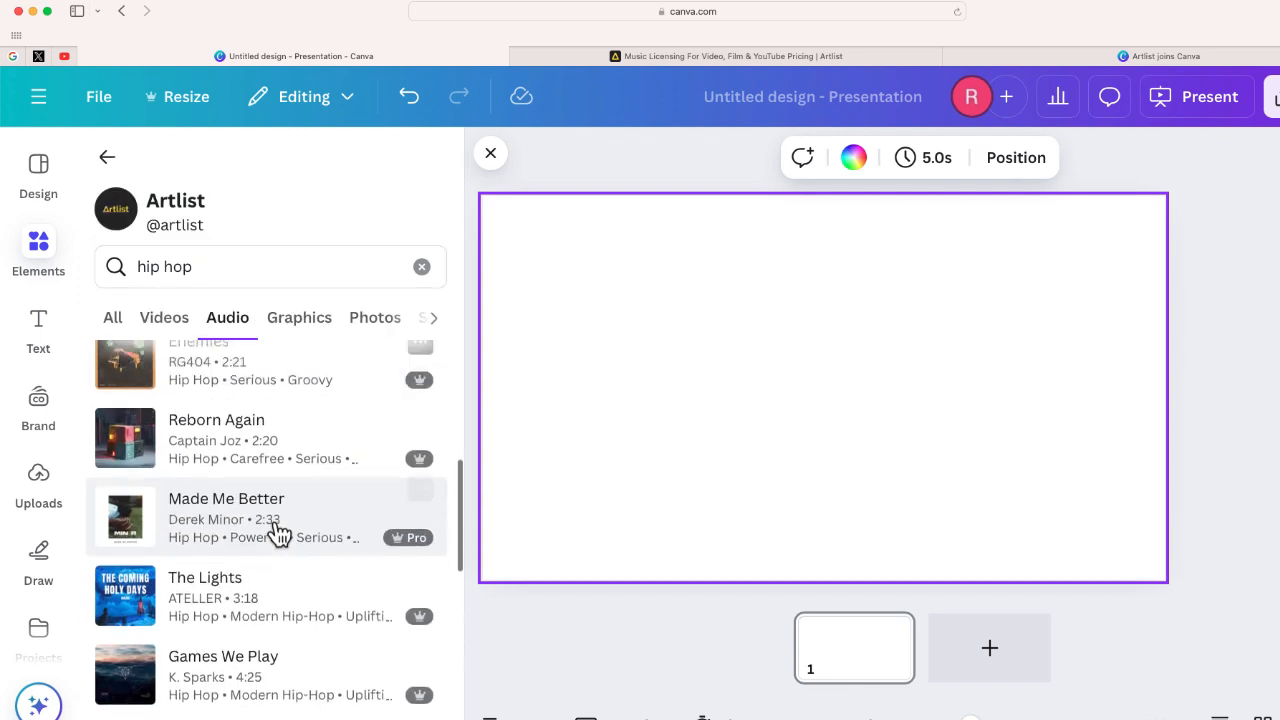
scroll(down, 3)
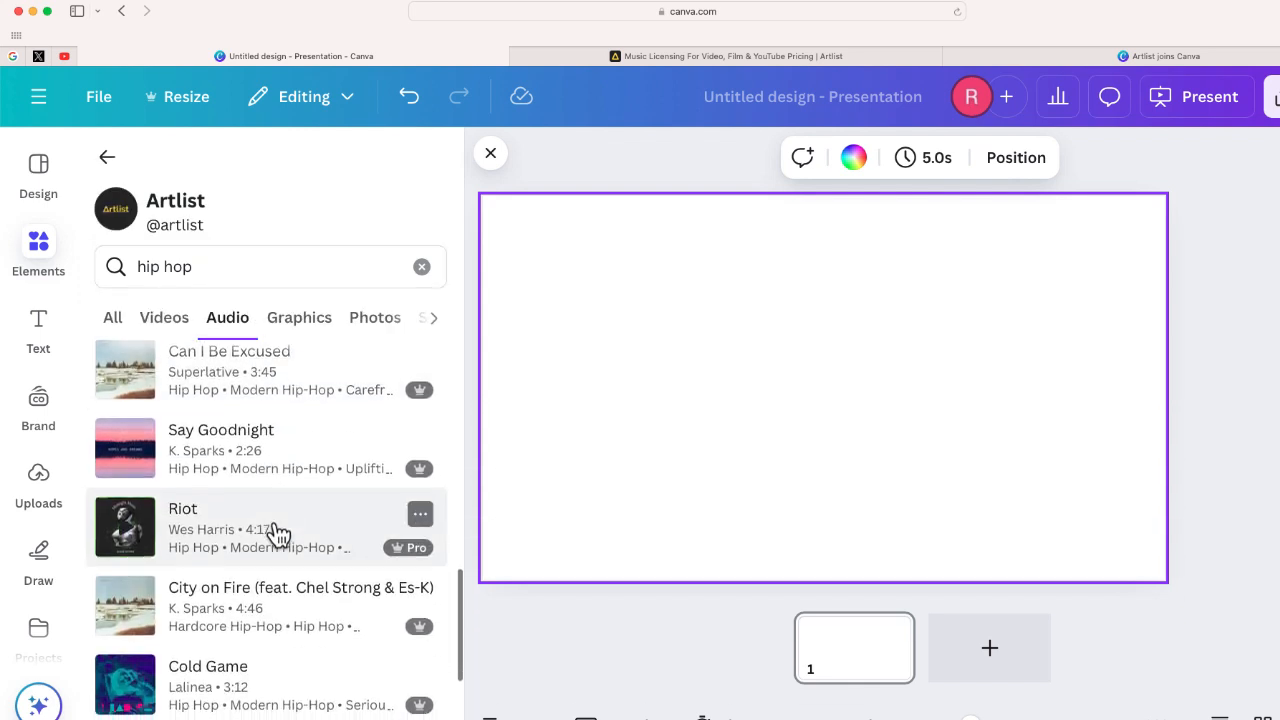
scroll(down, 3)
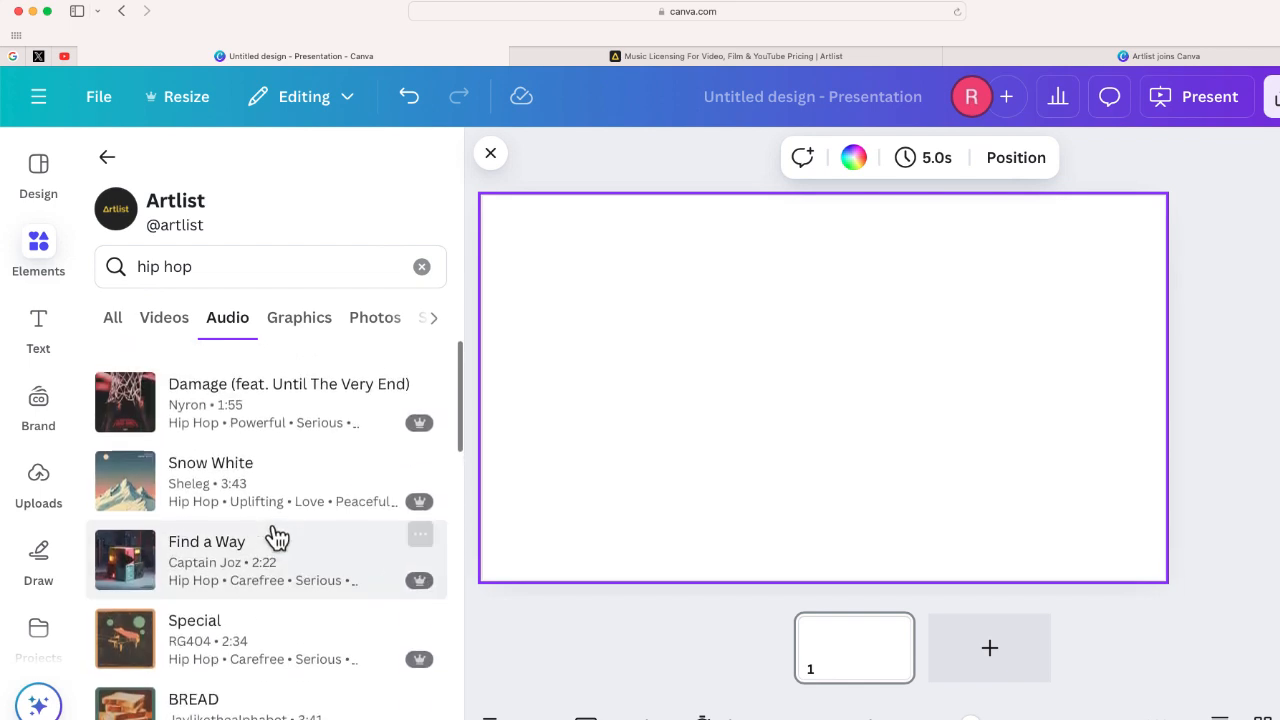
scroll(down, 3)
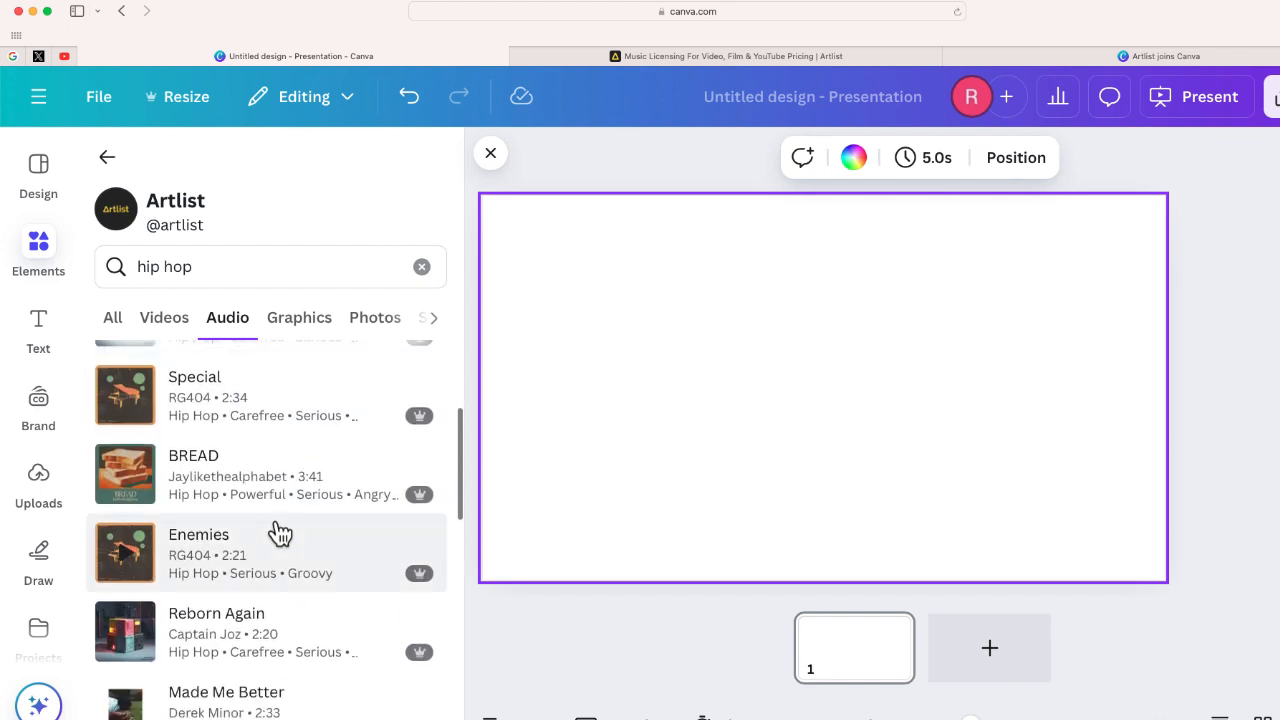
scroll(down, 3)
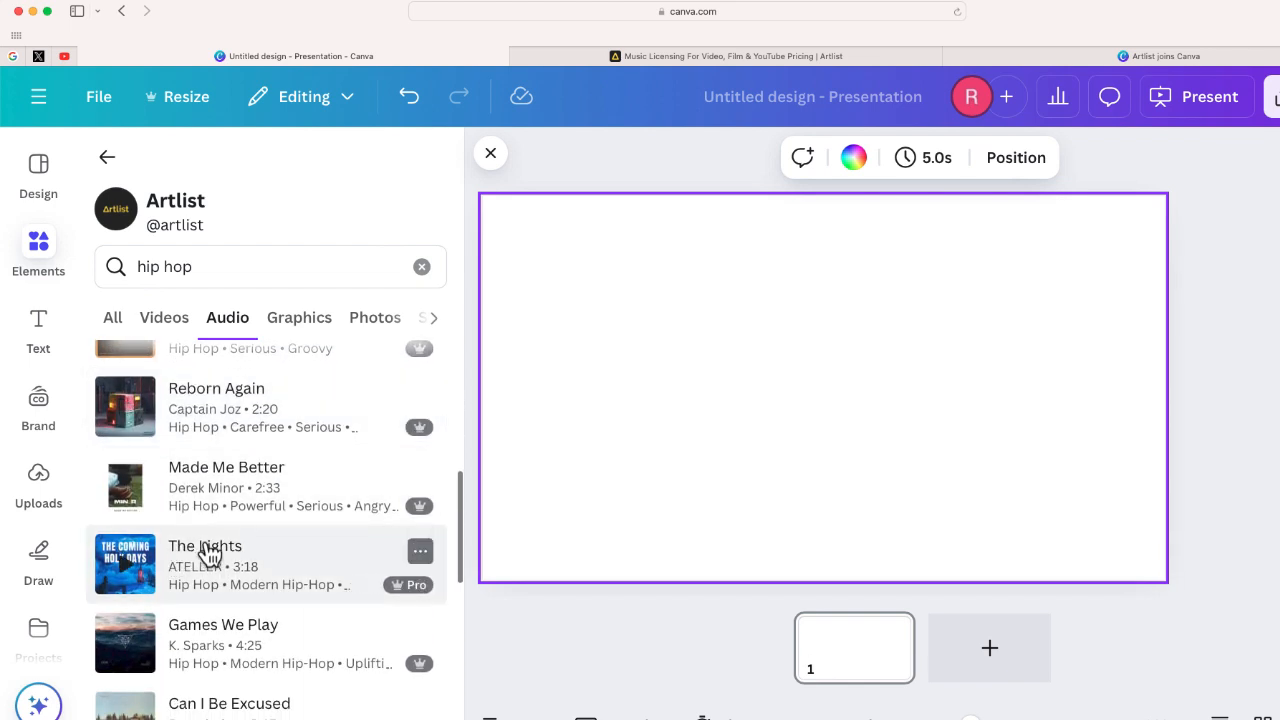
scroll(down, 3)
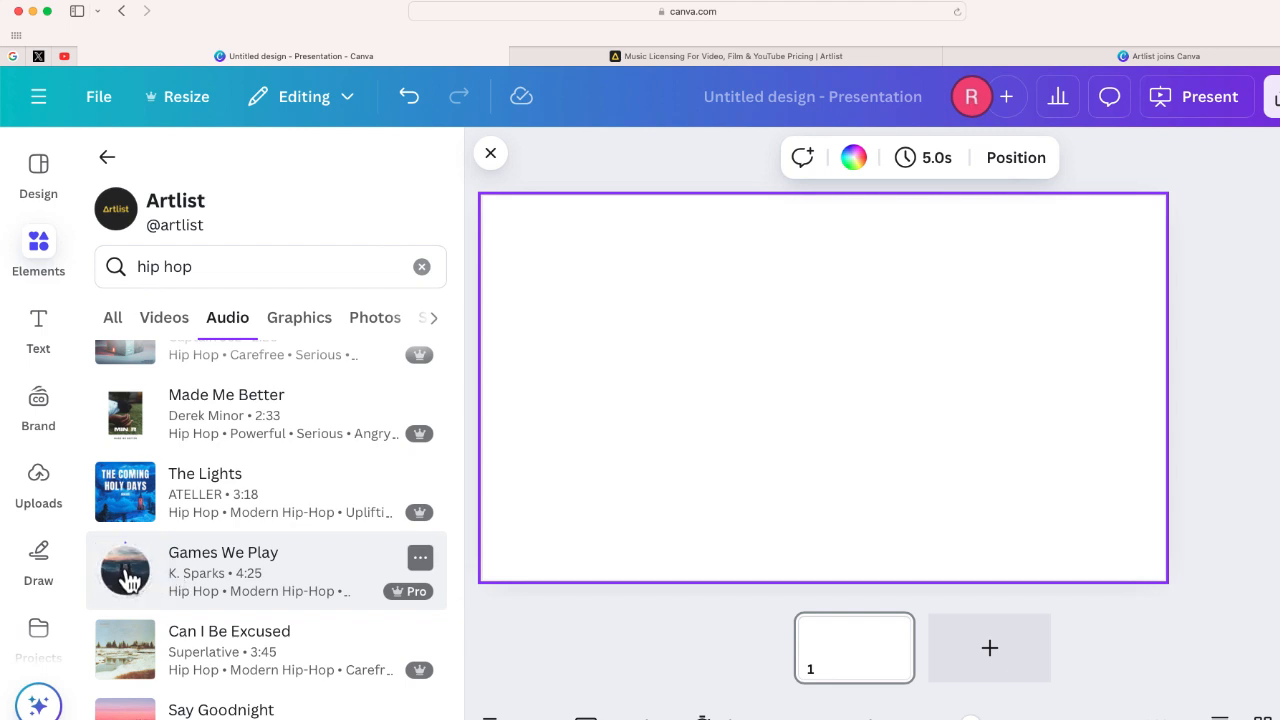
Preview the Games We Play and The Lights tracks.
click(124, 570)
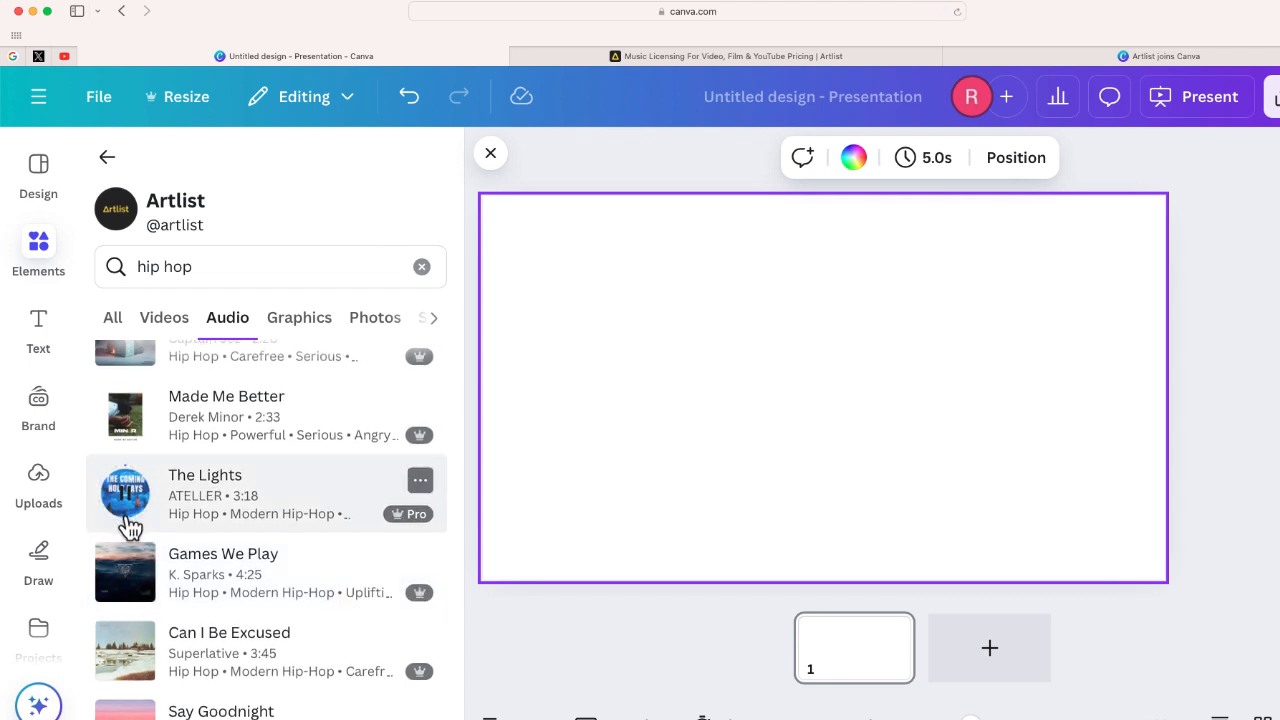
click(124, 492)
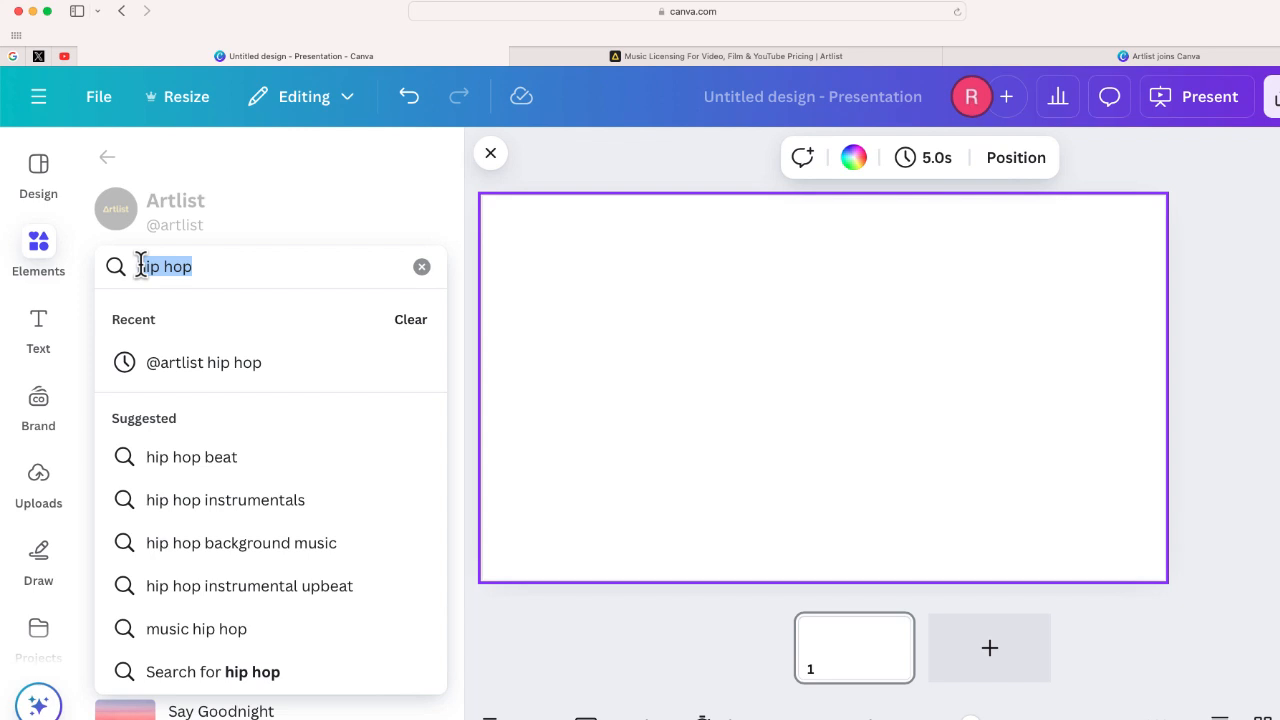
Search Artlist audio for 'corporate' and preview the Look at This track.
text(lo)
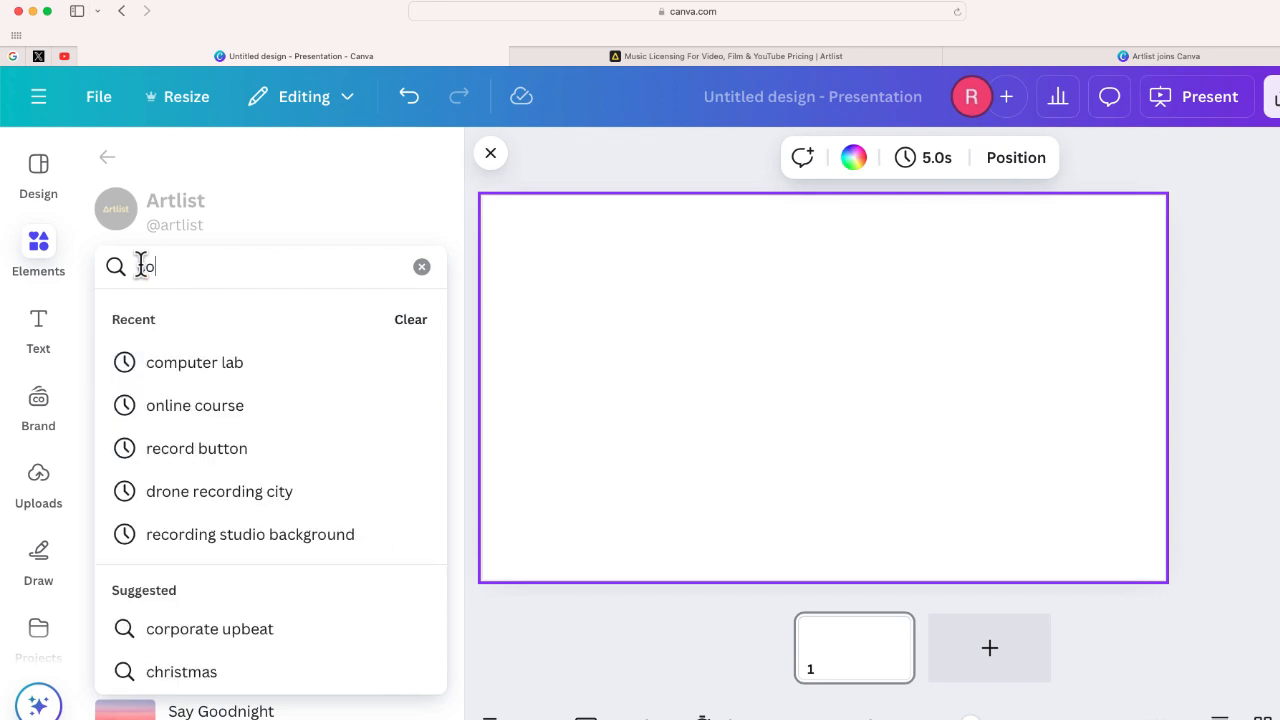
text(corpoate)
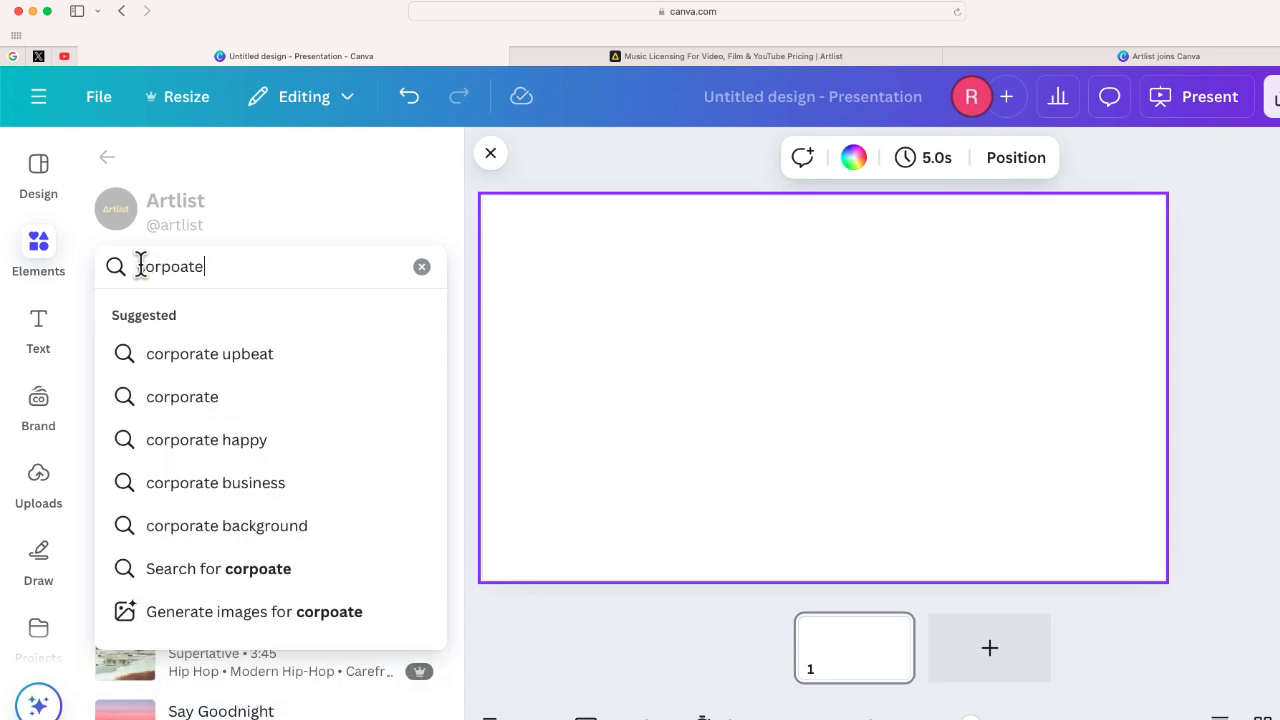
key(Backspace)
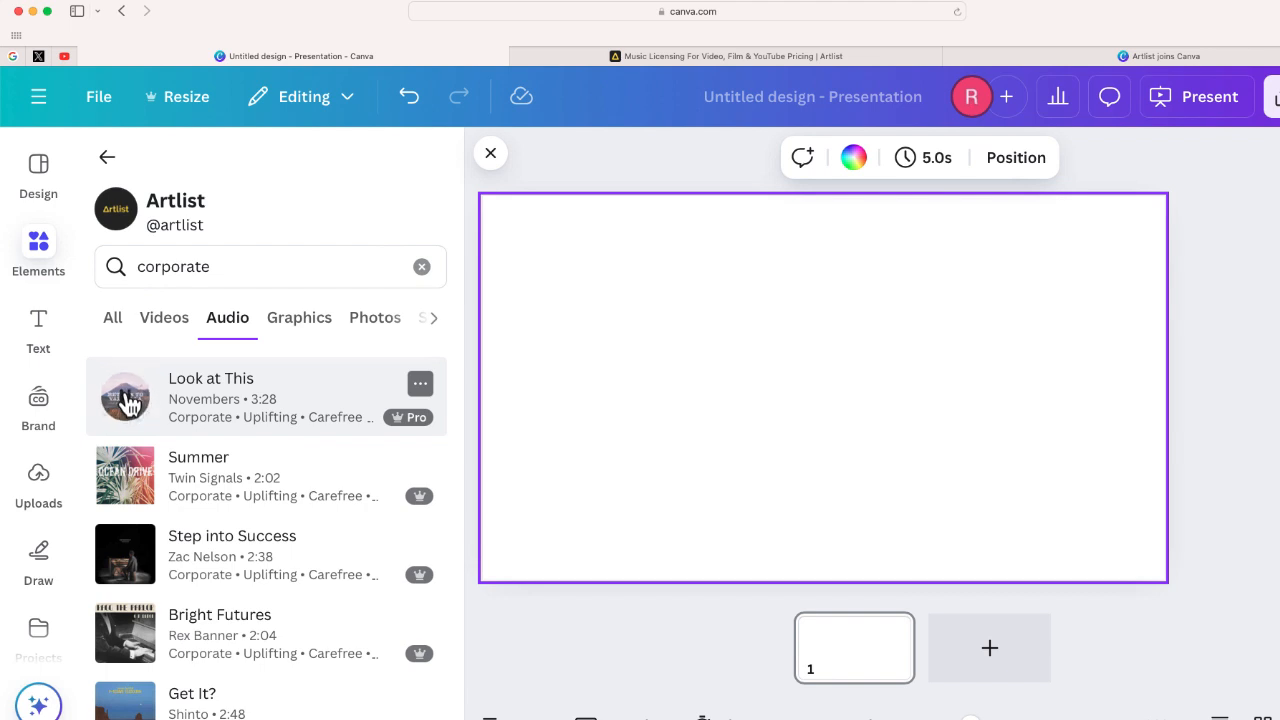
click(124, 396)
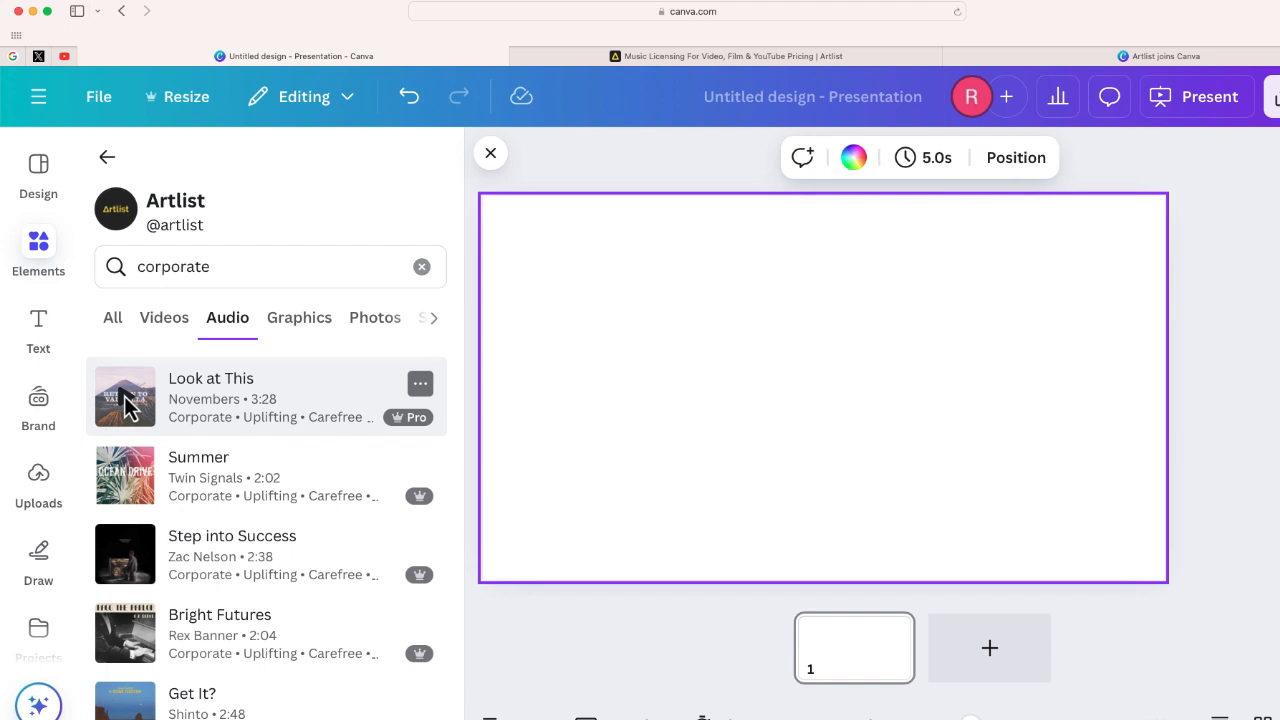
mouse_move(924, 156)
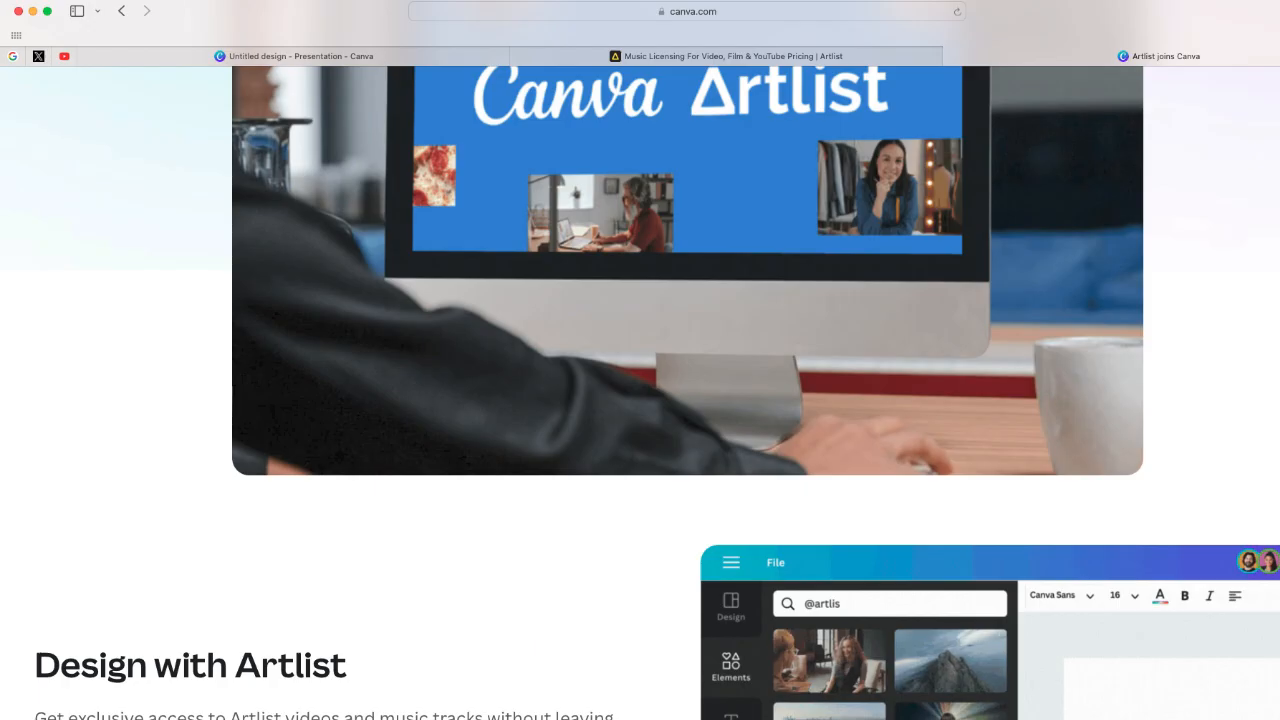
Scroll down the partnership page to the Design with Artlist five steps.
scroll(down, 3)
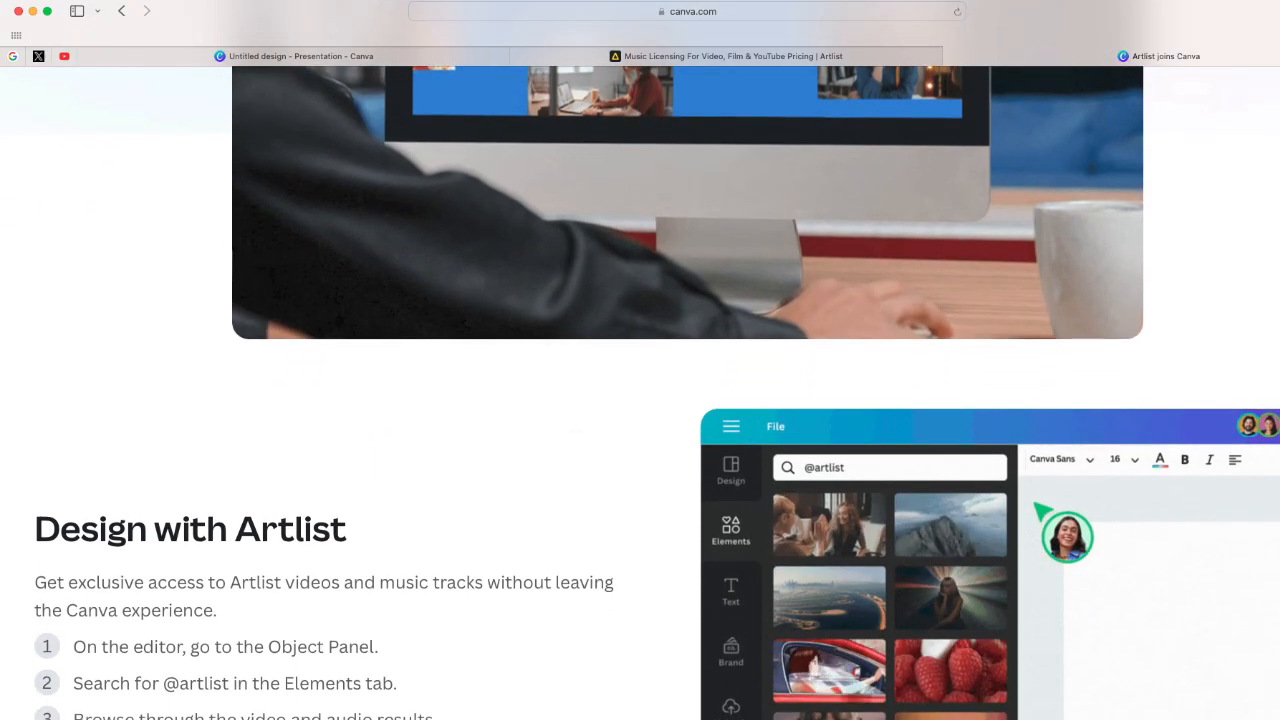
scroll(down, 3)
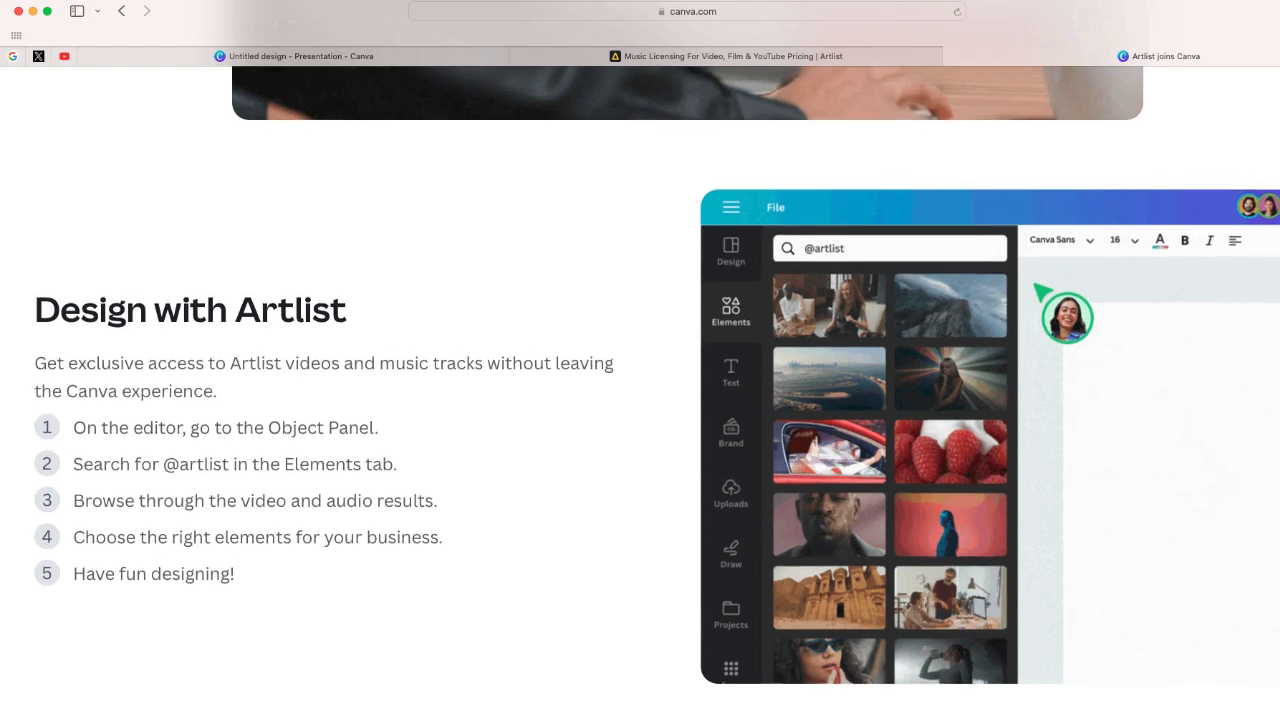
scroll(down, 3)
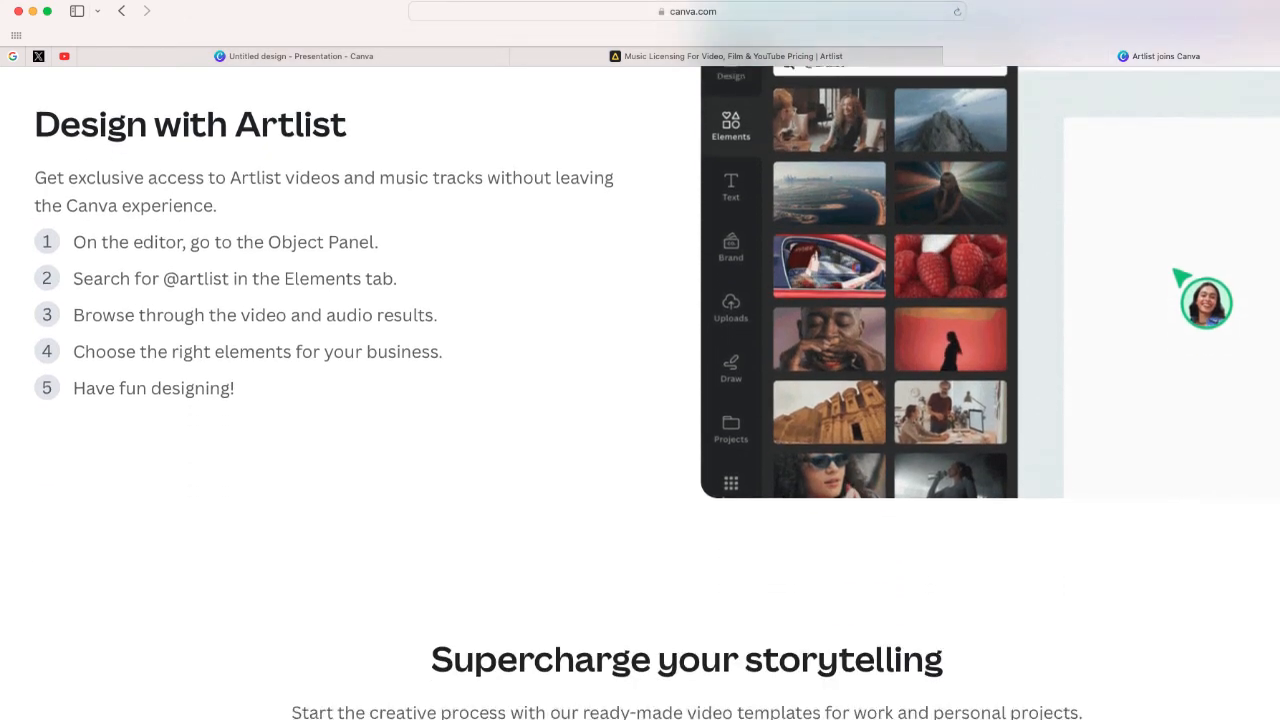
scroll(down, 3)
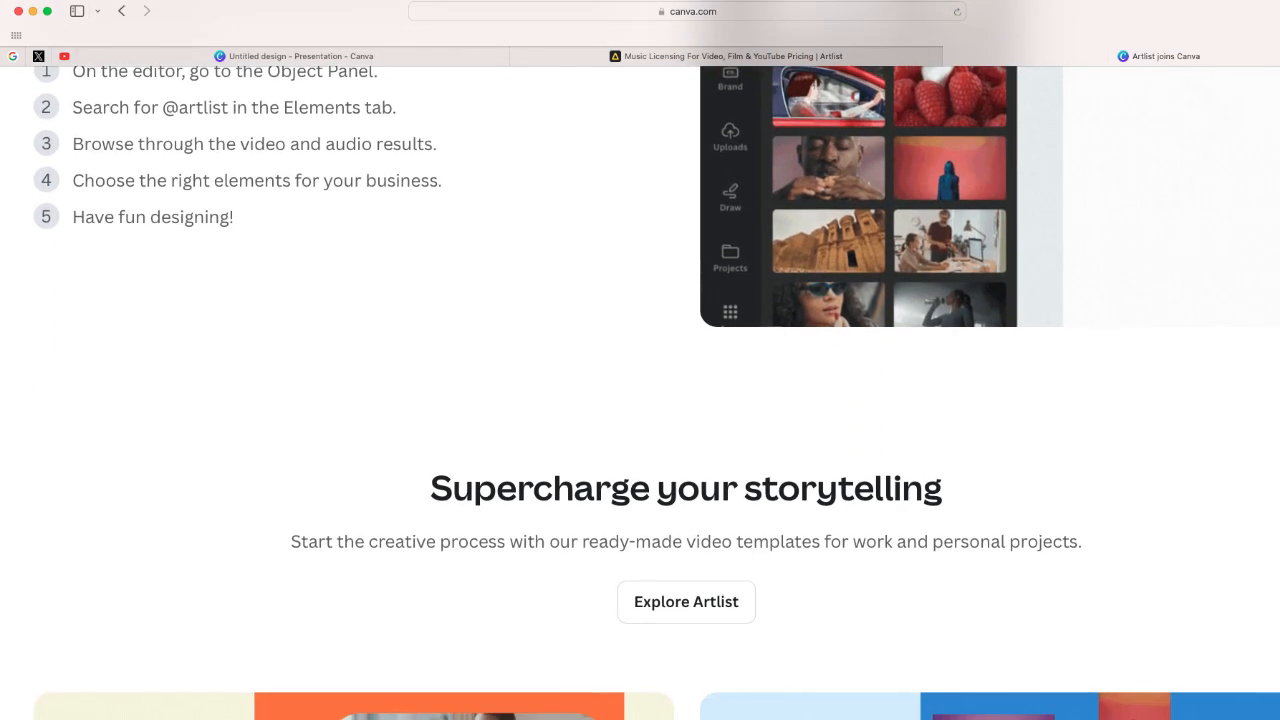